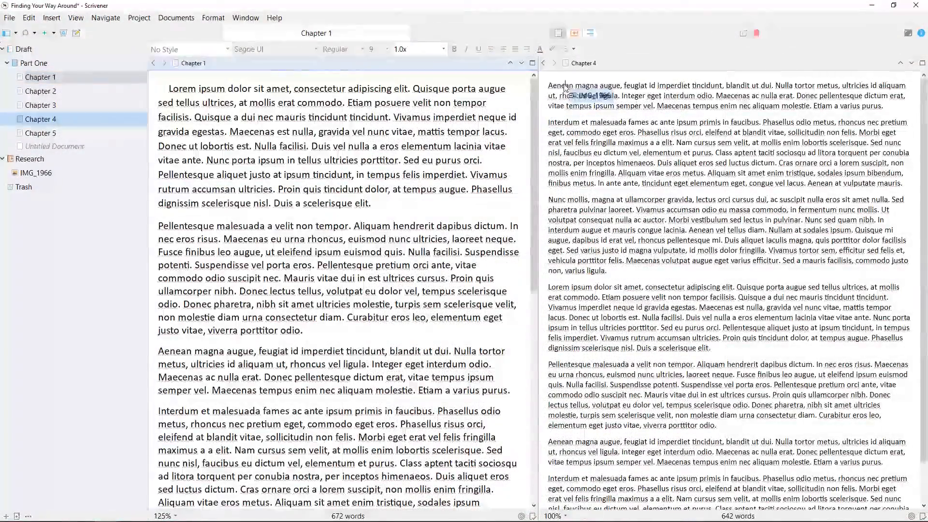
Show the IMG_1966 photo beside Chapter 1, then view the Draft as index cards.
{"action": "left_click", "coordinate": [34, 173]}
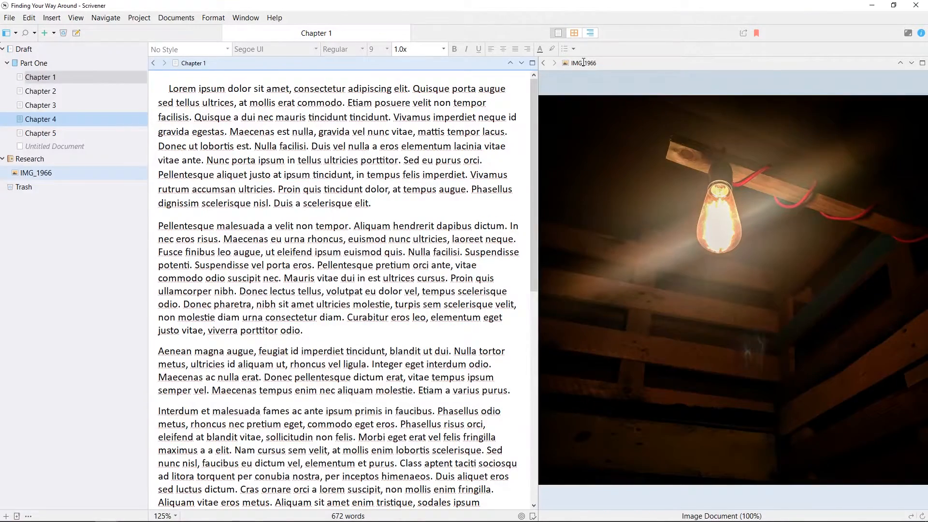
{"action": "left_click", "coordinate": [21, 48]}
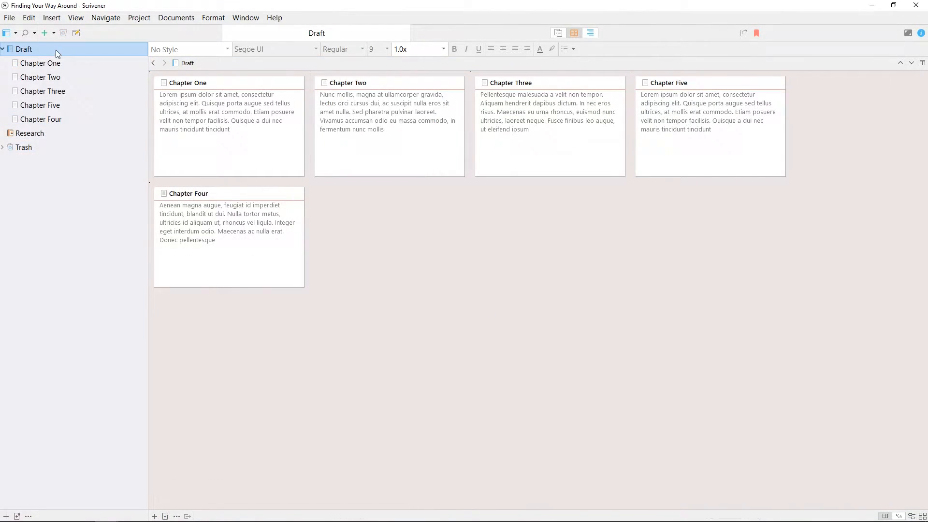
{"action": "mouse_move", "coordinate": [399, 241]}
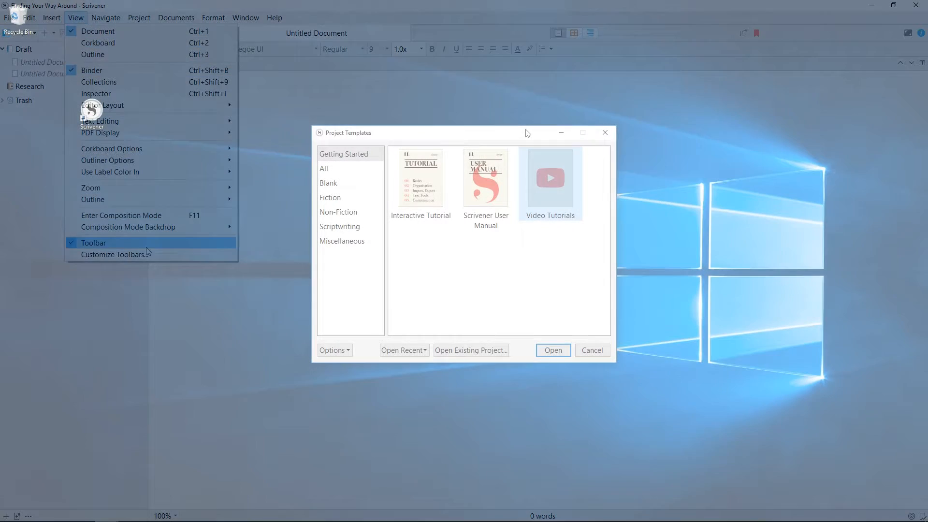
Choose the Blank template and create the project 'Finding Your Way Around'.
{"action": "left_click", "coordinate": [328, 183]}
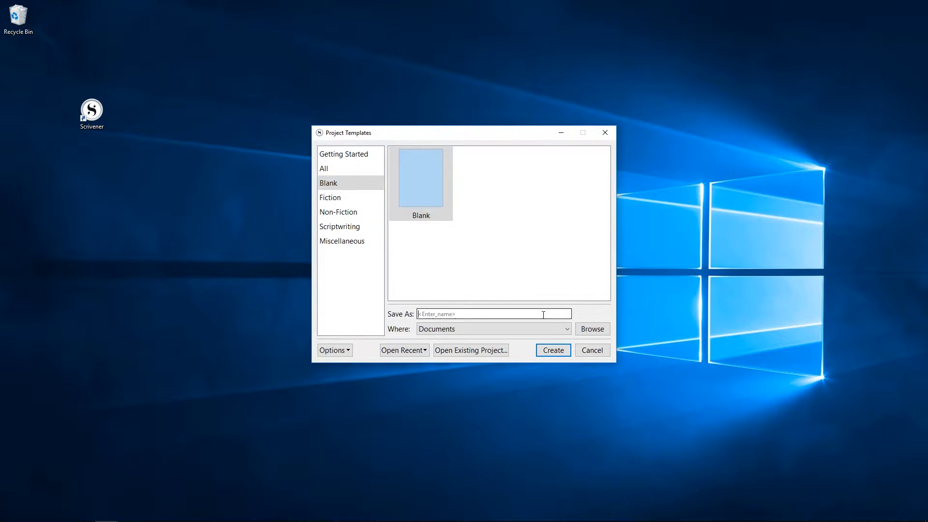
{"action": "type", "text": "Finding Your Way Around"}
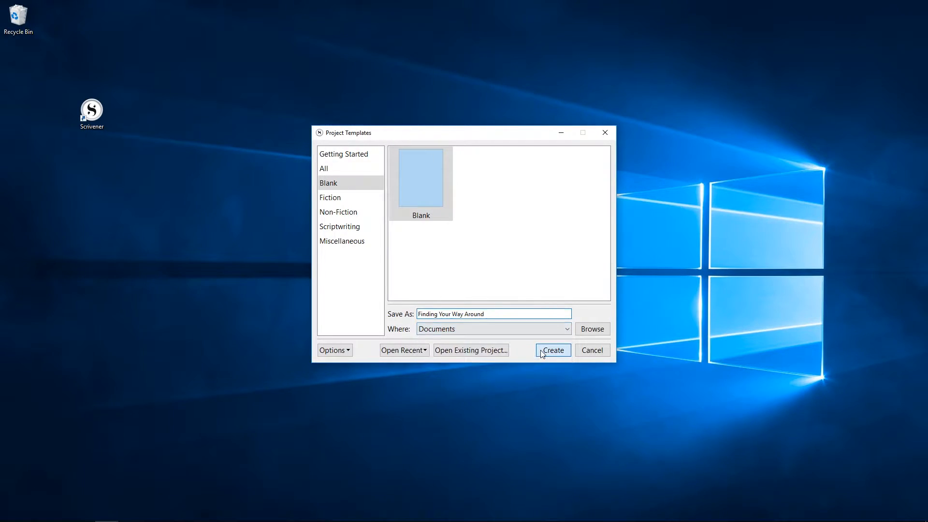
{"action": "left_click", "coordinate": [553, 350]}
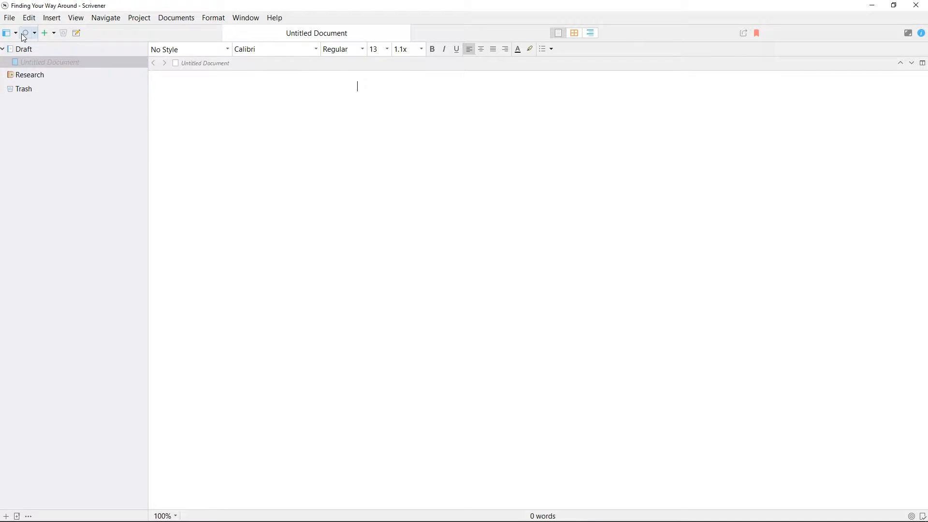
Glance at project search, add an untitled document to the Draft, then open and close Compile.
{"action": "left_click", "coordinate": [22, 33]}
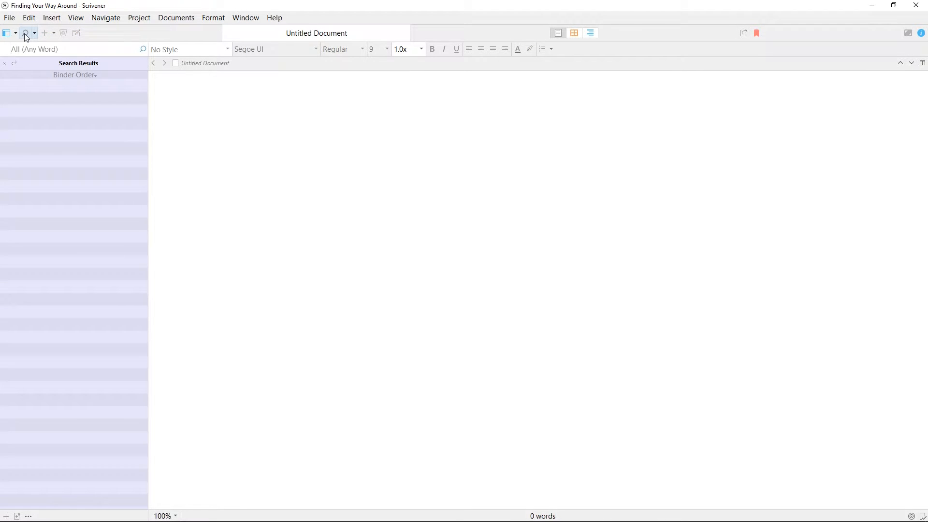
{"action": "left_click", "coordinate": [22, 33]}
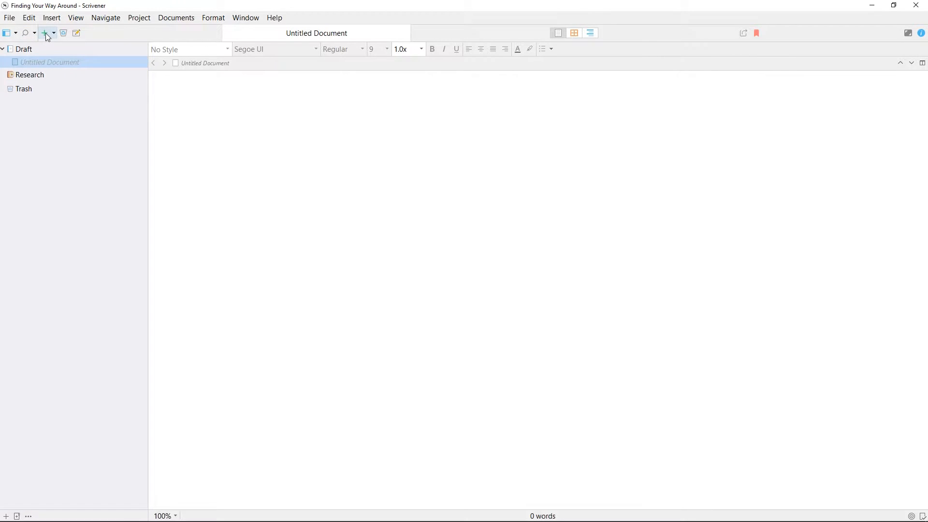
{"action": "left_click", "coordinate": [45, 32]}
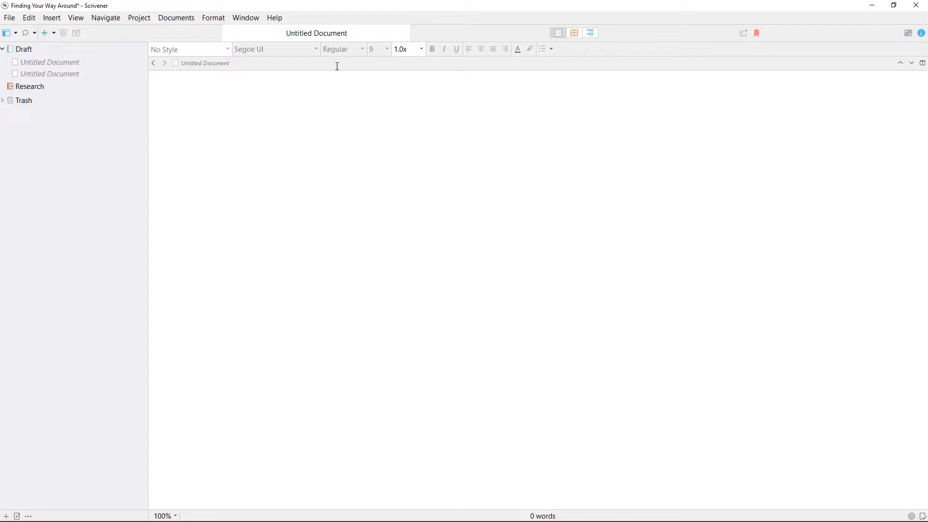
{"action": "left_click", "coordinate": [743, 33]}
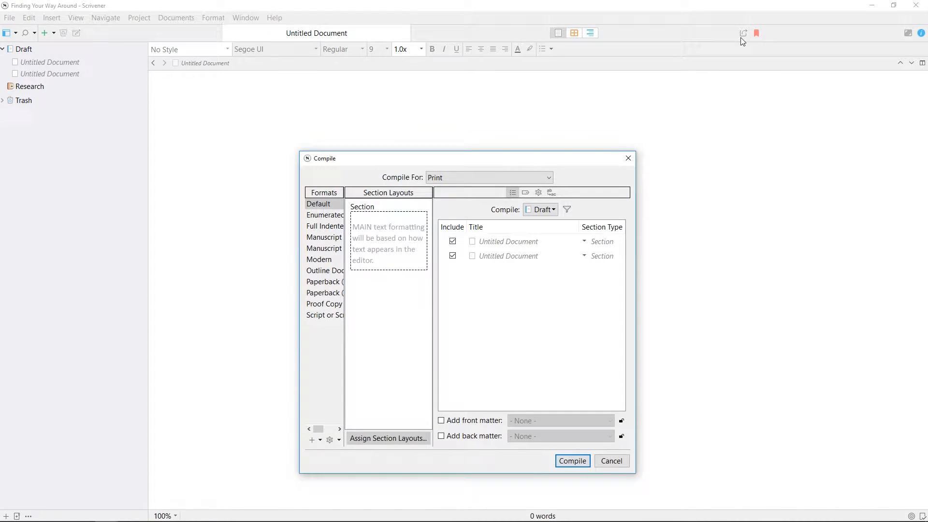
{"action": "mouse_move", "coordinate": [634, 158]}
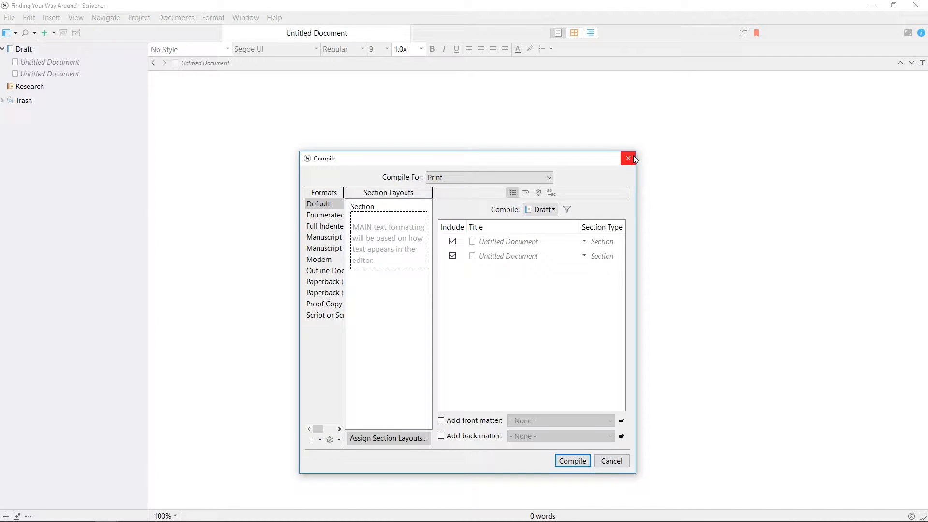
{"action": "left_click", "coordinate": [628, 158]}
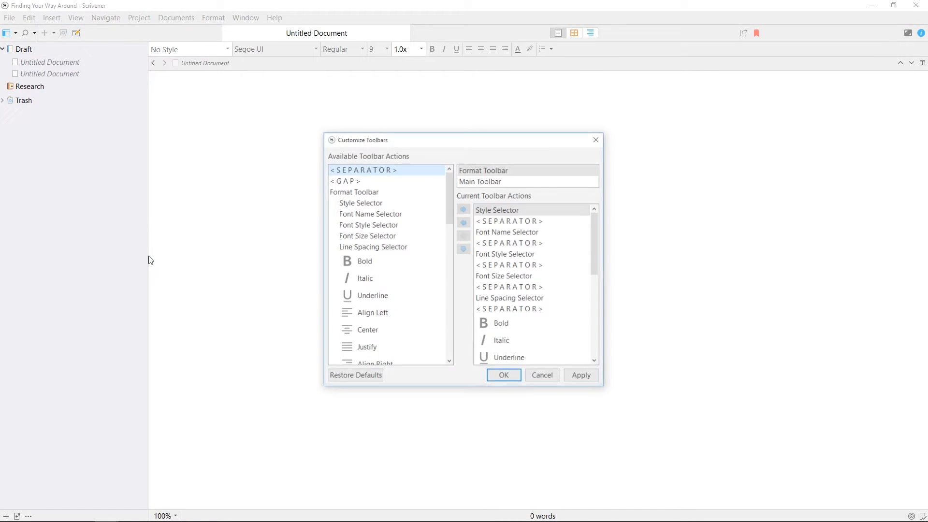
{"action": "scroll", "scroll_direction": "down", "scroll_amount": 3}
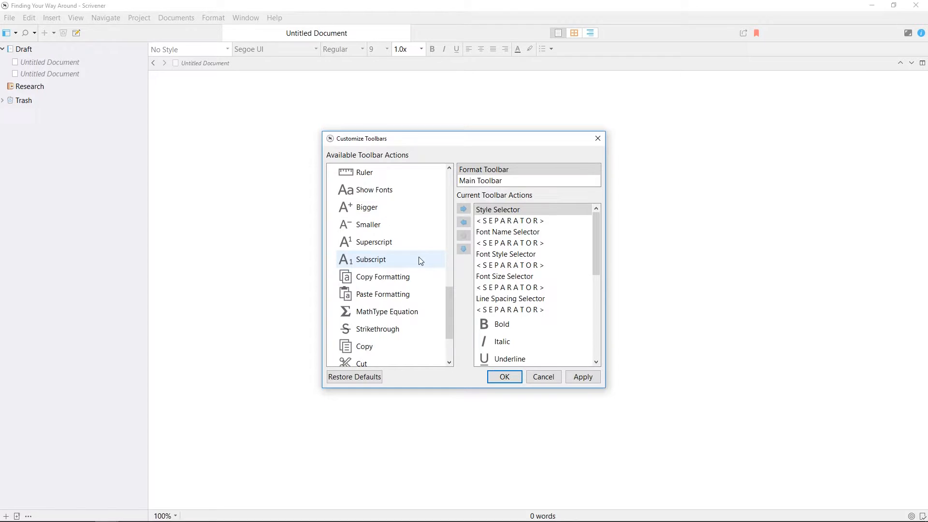
{"action": "scroll", "scroll_direction": "down", "scroll_amount": 3}
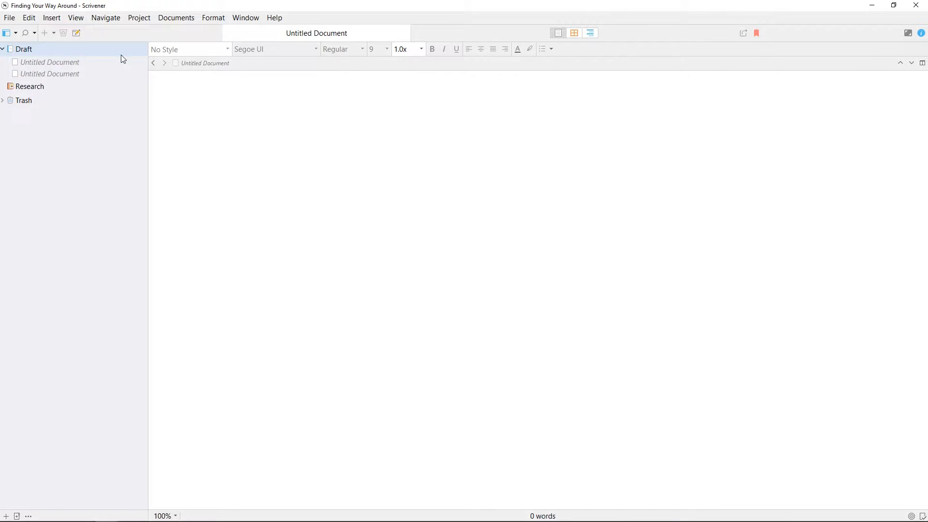
Rename the untitled document to a chapter name and drag Chapter Four below Chapter Five.
{"action": "left_click", "coordinate": [49, 61]}
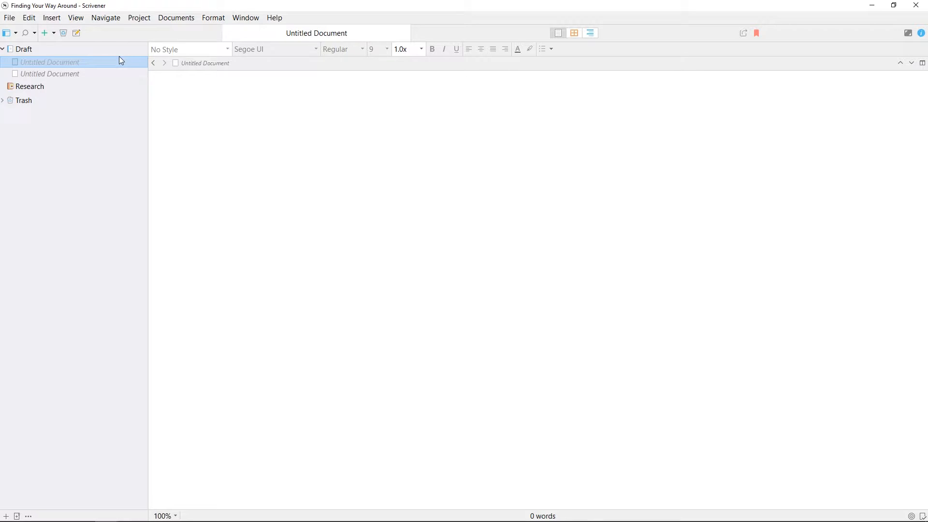
{"action": "type", "text": "Chapter One"}
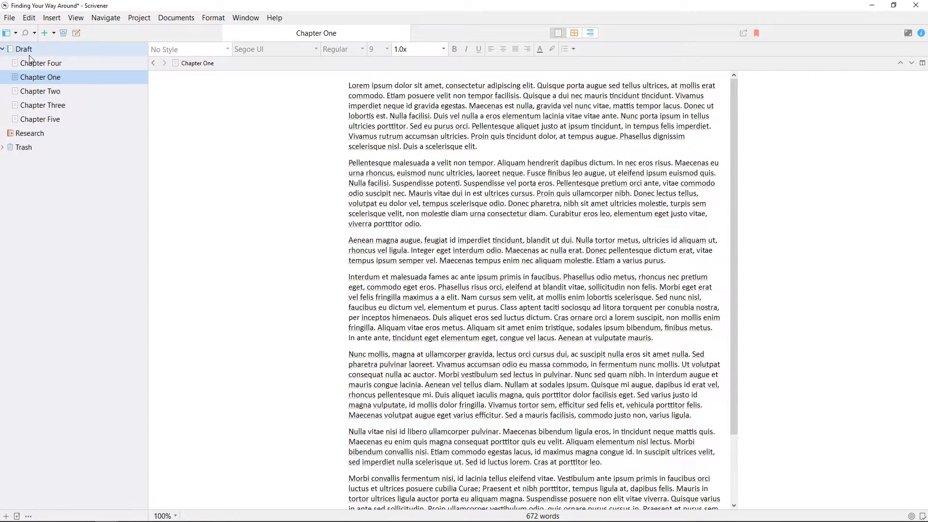
{"action": "left_click_drag", "start_coordinate": [40, 76], "coordinate": [50, 63]}
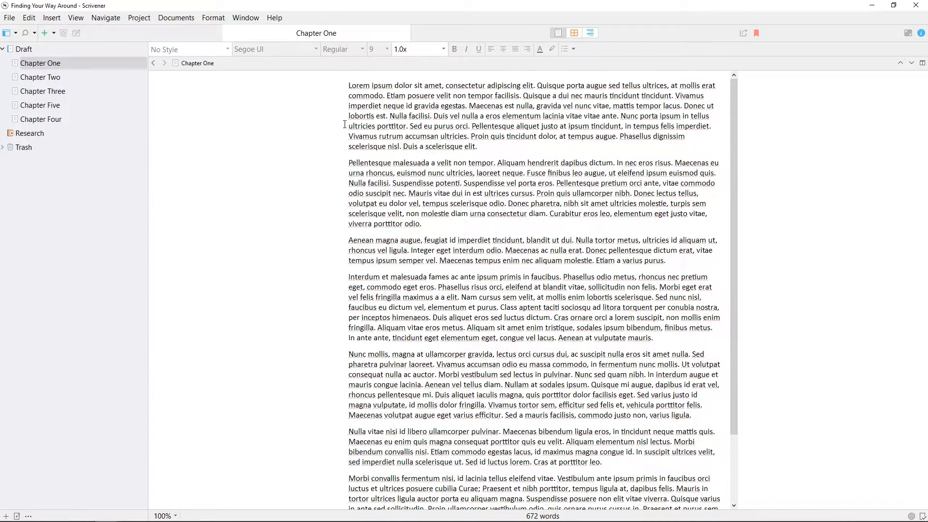
Browse the Research and Trash folders, then show the Draft's chapters as index cards.
{"action": "left_click", "coordinate": [21, 49]}
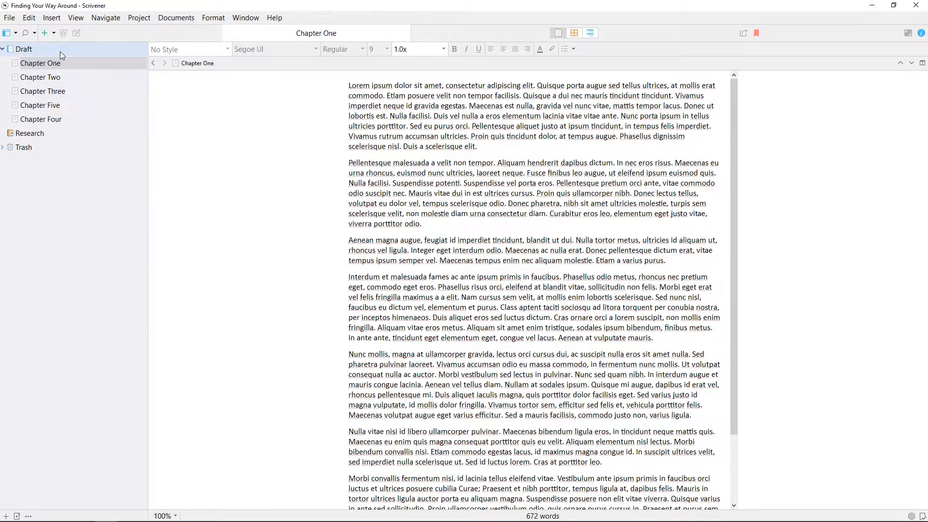
{"action": "left_click", "coordinate": [30, 132]}
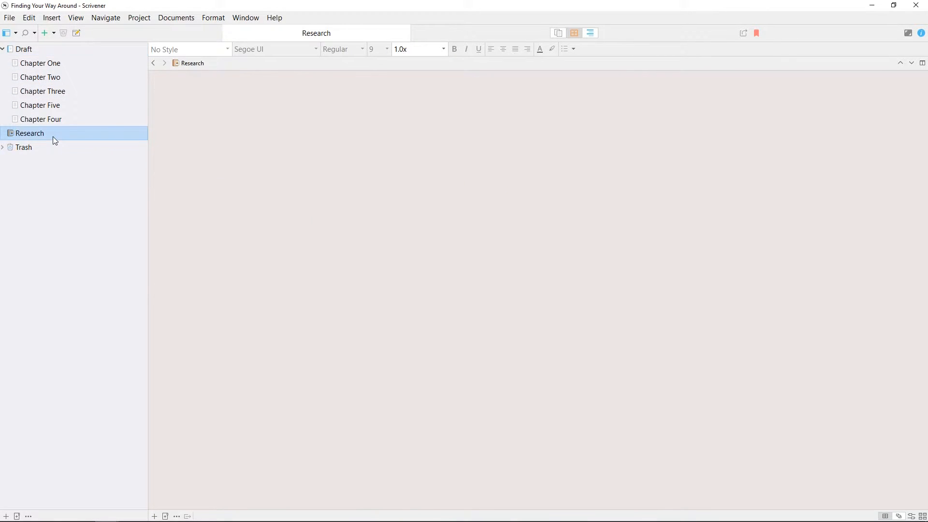
{"action": "left_click", "coordinate": [23, 147]}
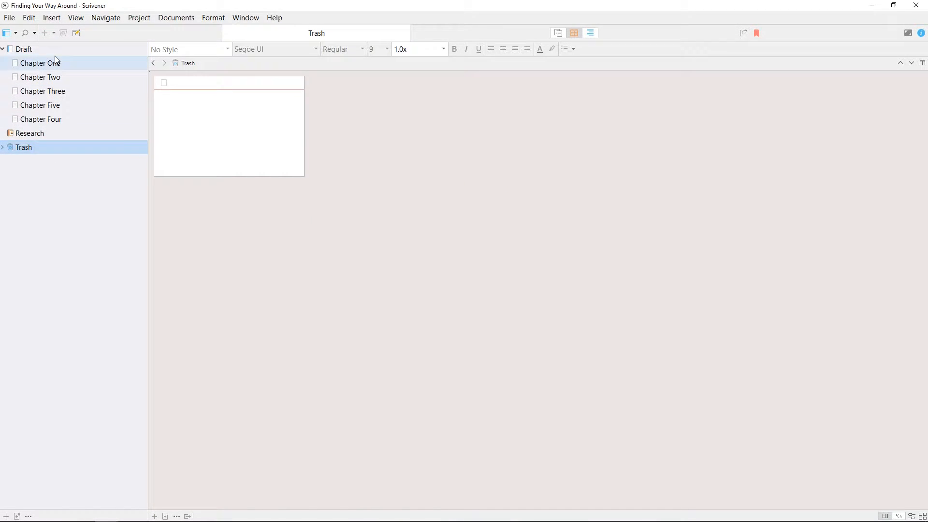
{"action": "left_click", "coordinate": [21, 49]}
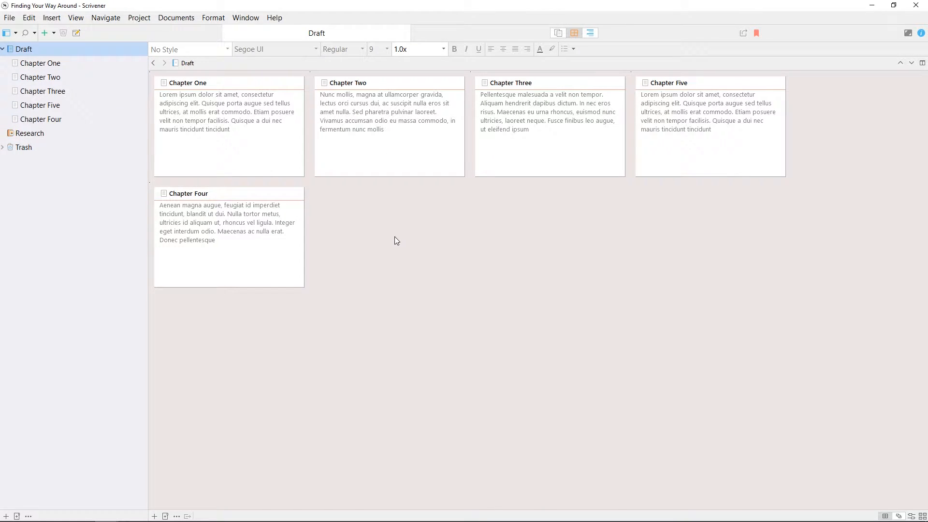
{"action": "mouse_move", "coordinate": [401, 241]}
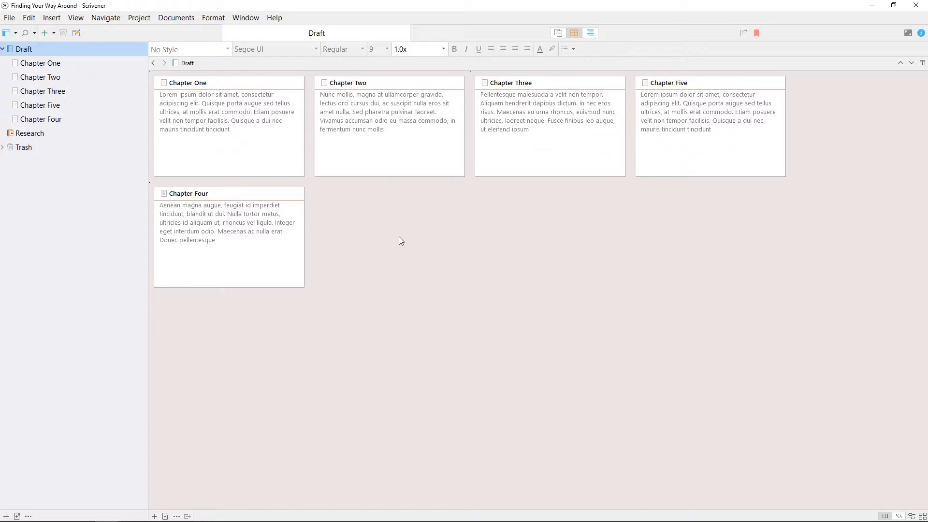
View the IMG_1966 photo, empty the Trash permanently, and return to the Draft corkboard.
{"action": "left_click", "coordinate": [29, 133]}
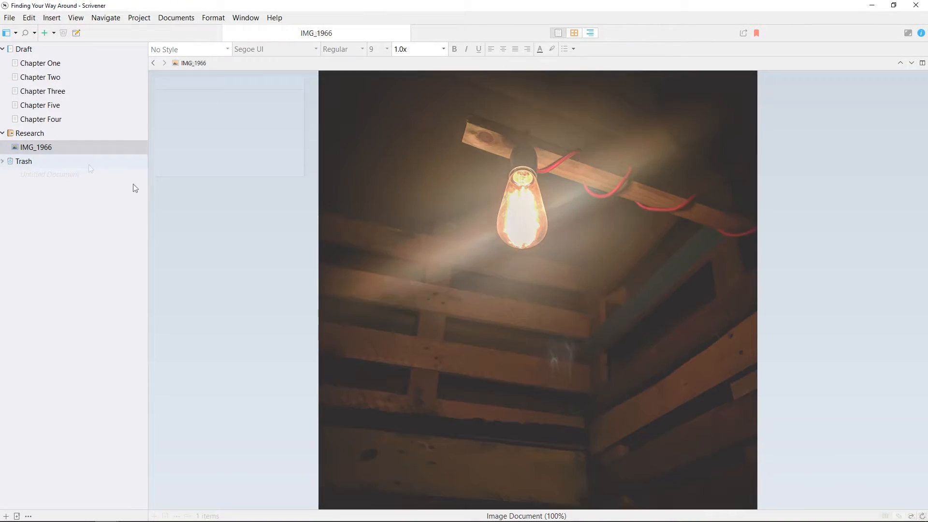
{"action": "left_click", "coordinate": [23, 161]}
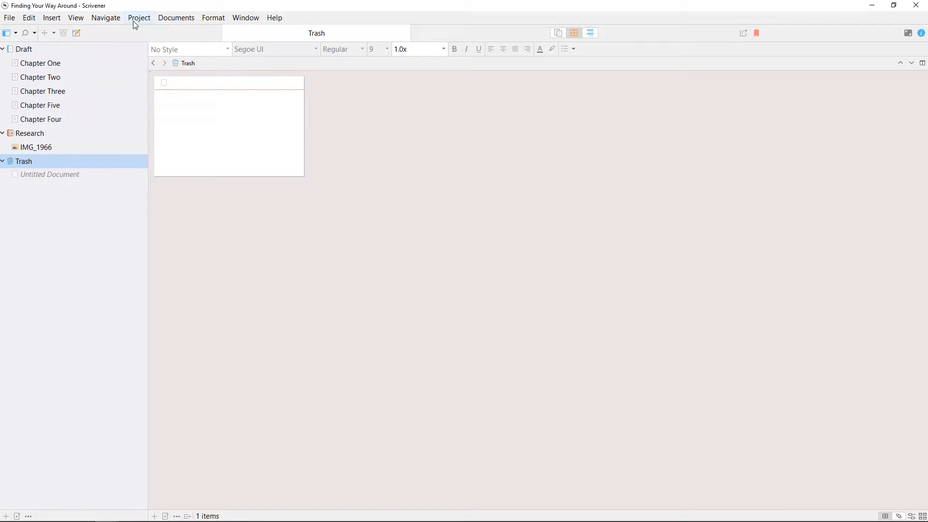
{"action": "left_click", "coordinate": [139, 17]}
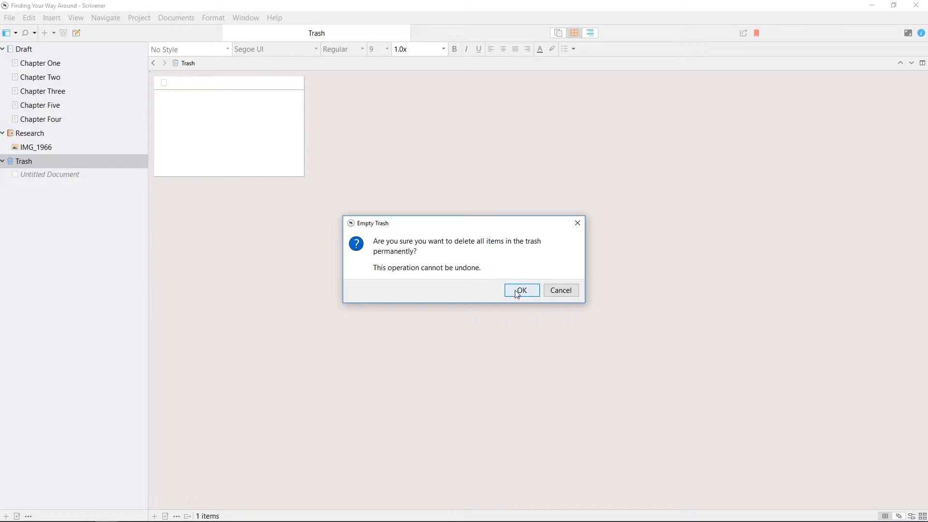
{"action": "left_click", "coordinate": [521, 290]}
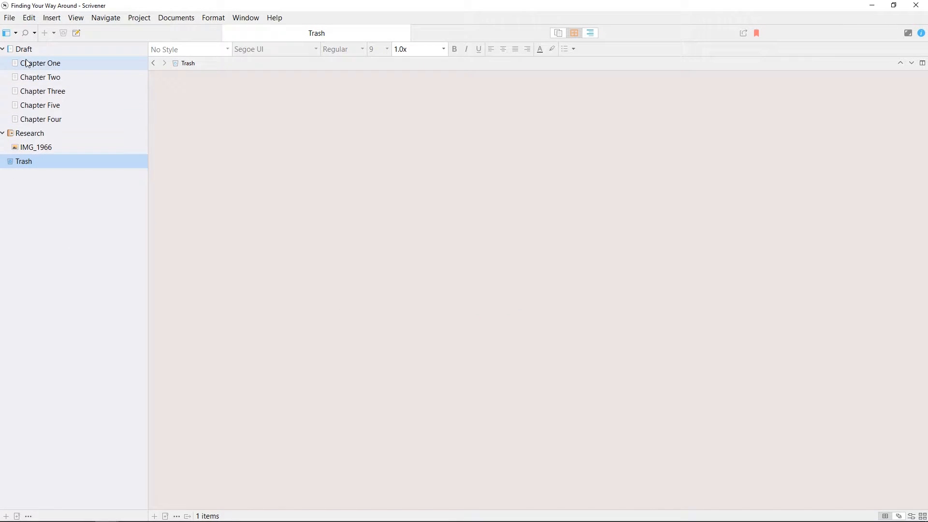
{"action": "left_click", "coordinate": [21, 50]}
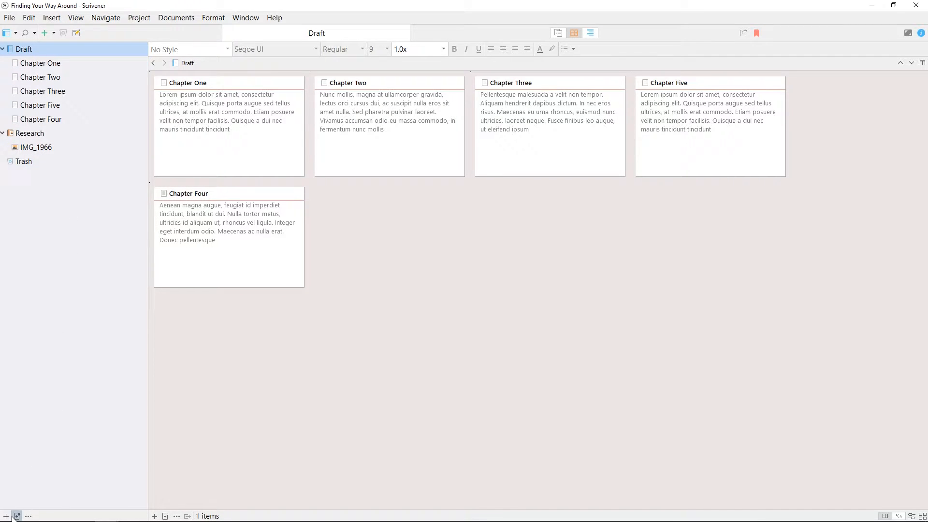
Add a new untitled document to the Draft and view the IMG_1966 photo.
{"action": "left_click", "coordinate": [16, 515]}
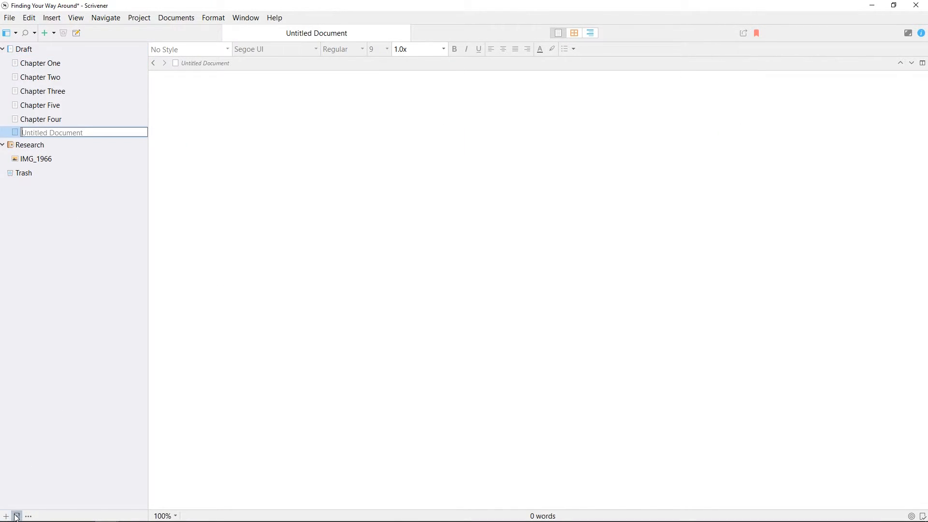
{"action": "left_click", "coordinate": [45, 77]}
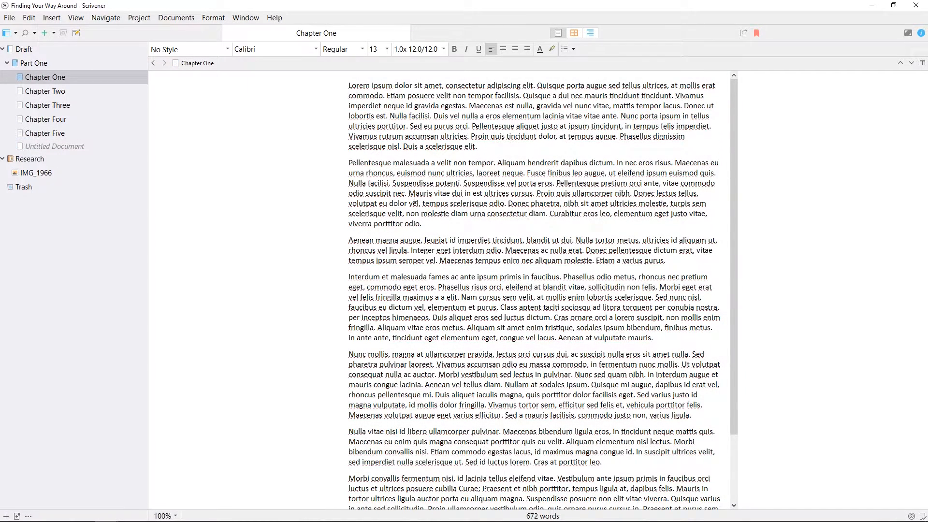
{"action": "left_click", "coordinate": [35, 173]}
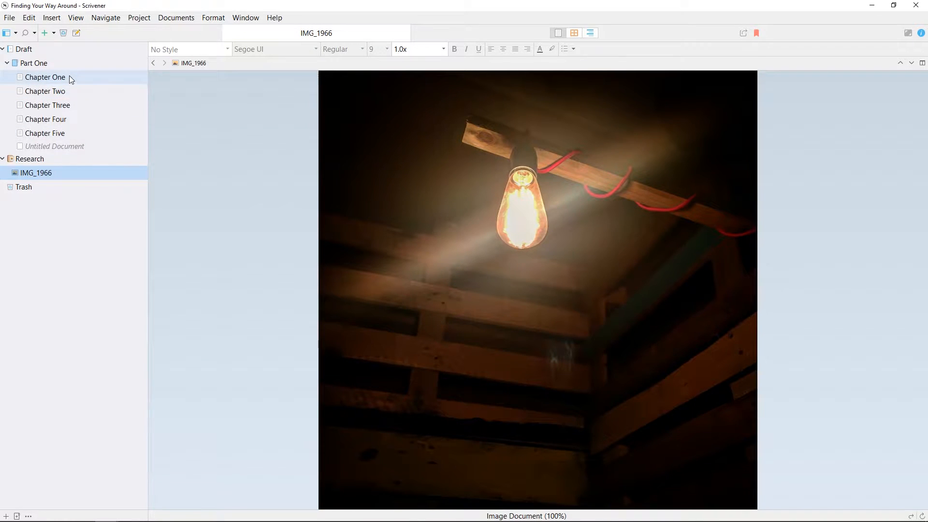
Look through Chapters Two, Three and One, then bring up the View menu.
{"action": "left_click", "coordinate": [45, 91]}
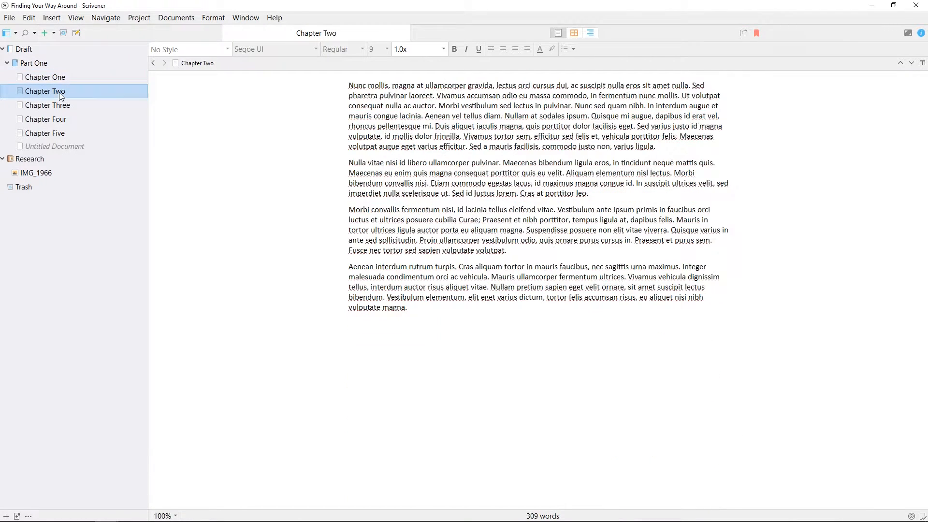
{"action": "left_click", "coordinate": [47, 105]}
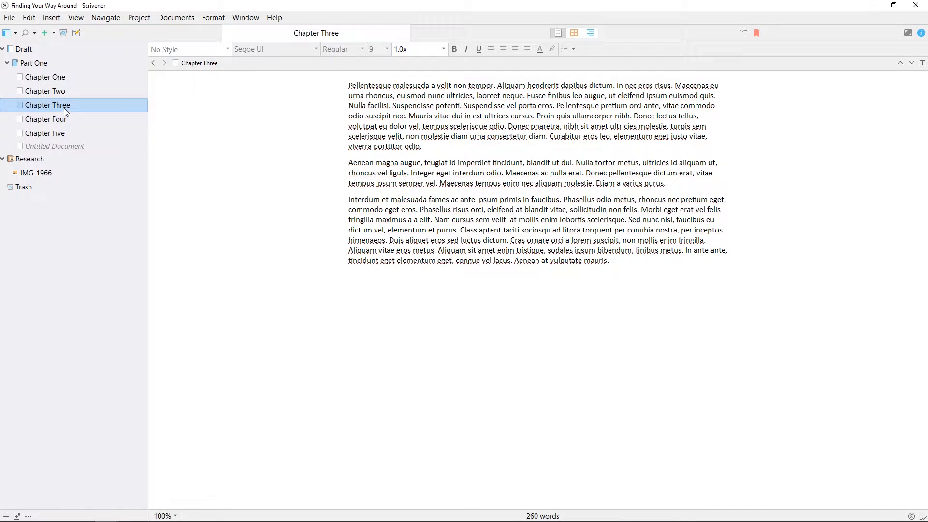
{"action": "left_click", "coordinate": [45, 77]}
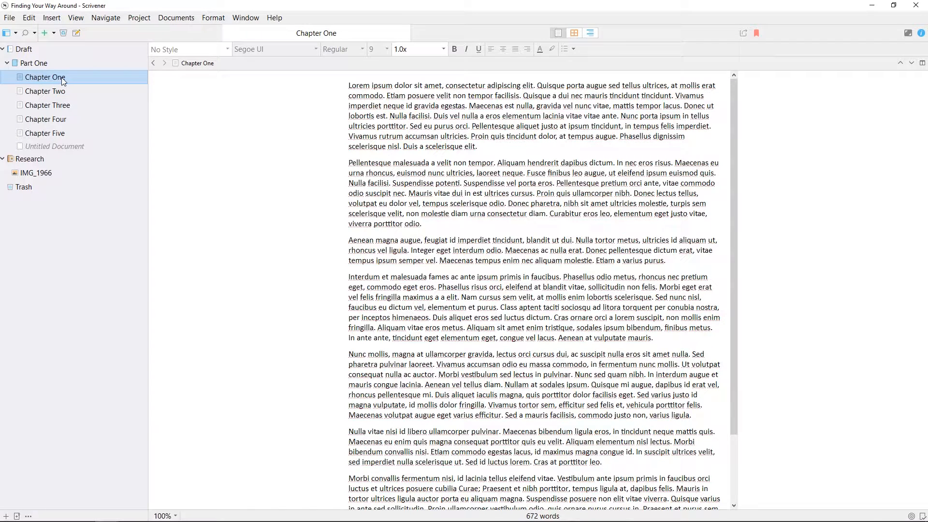
{"action": "scroll", "scroll_direction": "down", "scroll_amount": 3}
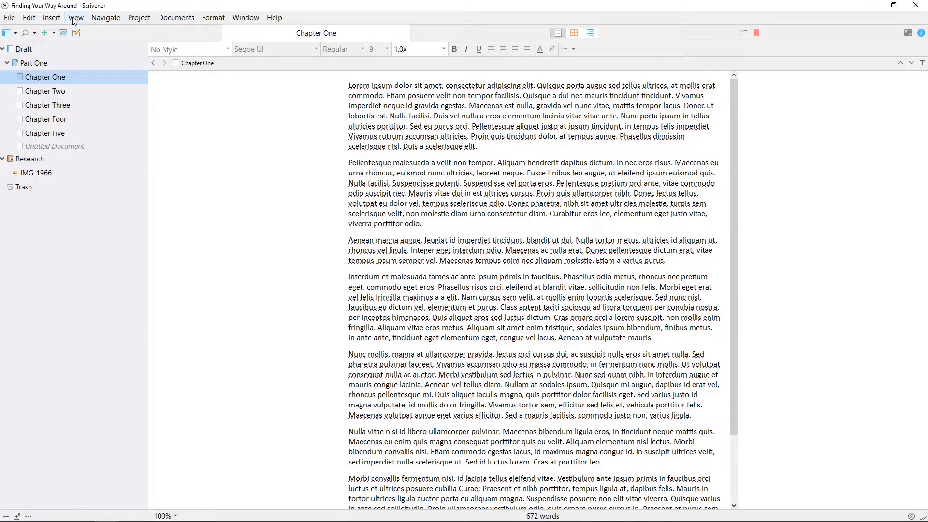
{"action": "left_click", "coordinate": [76, 18]}
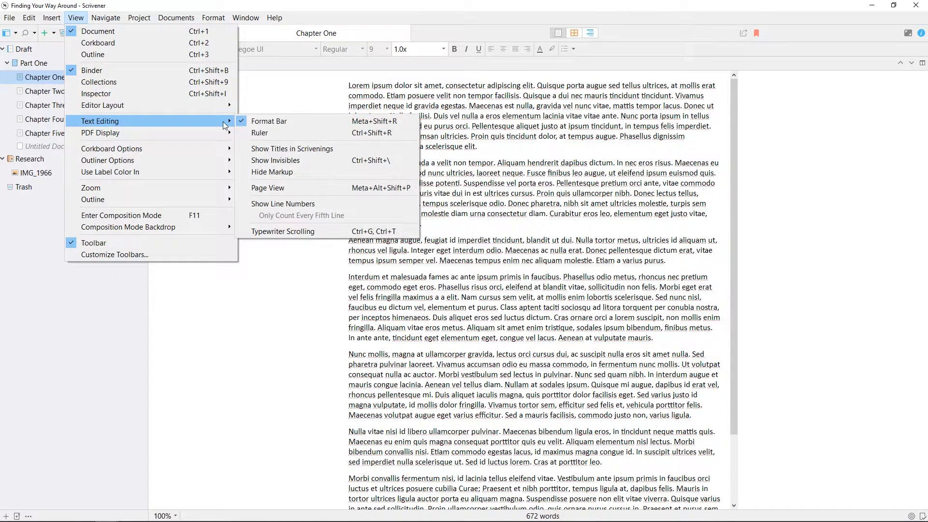
Switch Chapter One to Page View and scroll through the laid-out page.
{"action": "left_click", "coordinate": [267, 188]}
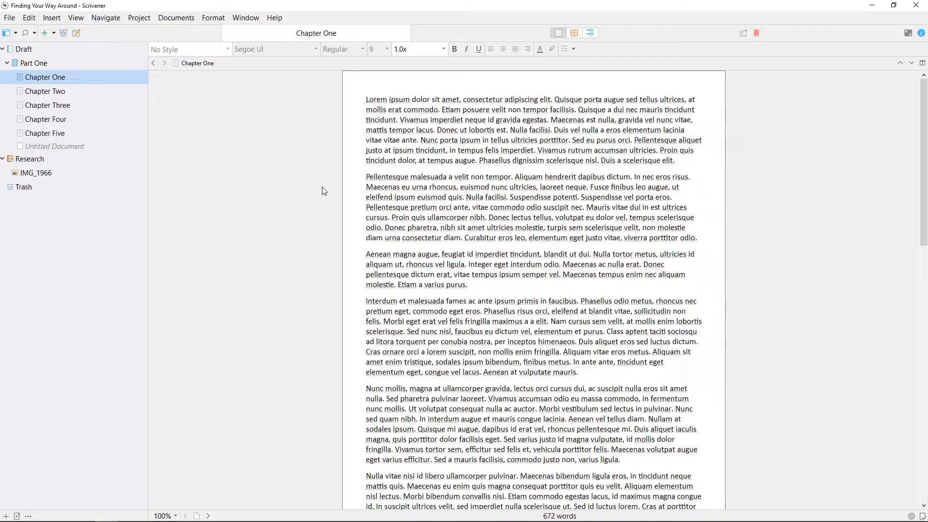
{"action": "scroll", "scroll_direction": "down", "scroll_amount": 3}
{"action": "type", "text": "1"}
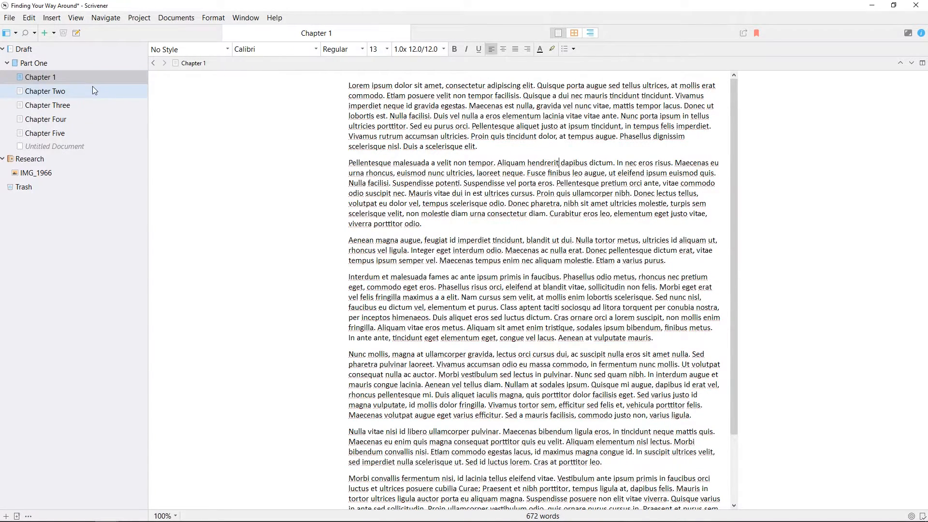
Rename Chapter Two to Chapter 2, collapse Part One, and reveal the open chapter in the Binder.
{"action": "left_click", "coordinate": [47, 91]}
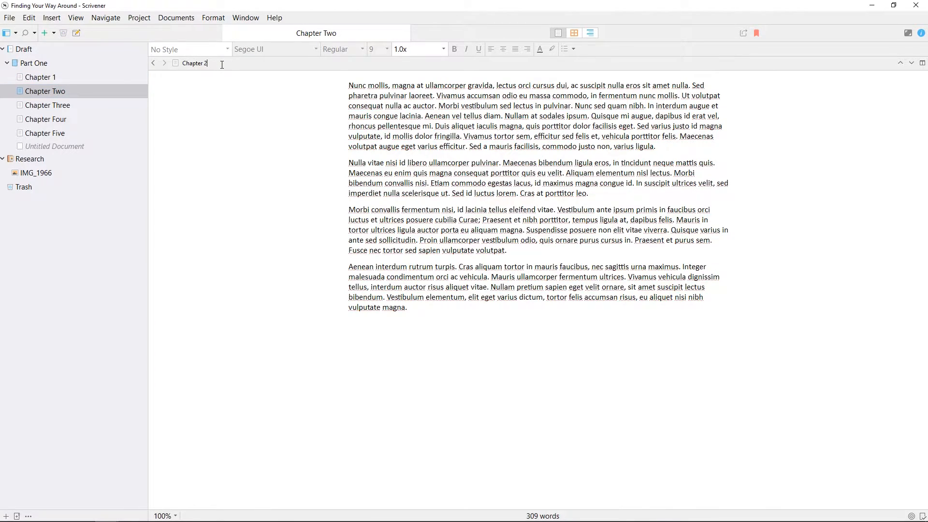
{"action": "left_click", "coordinate": [47, 105]}
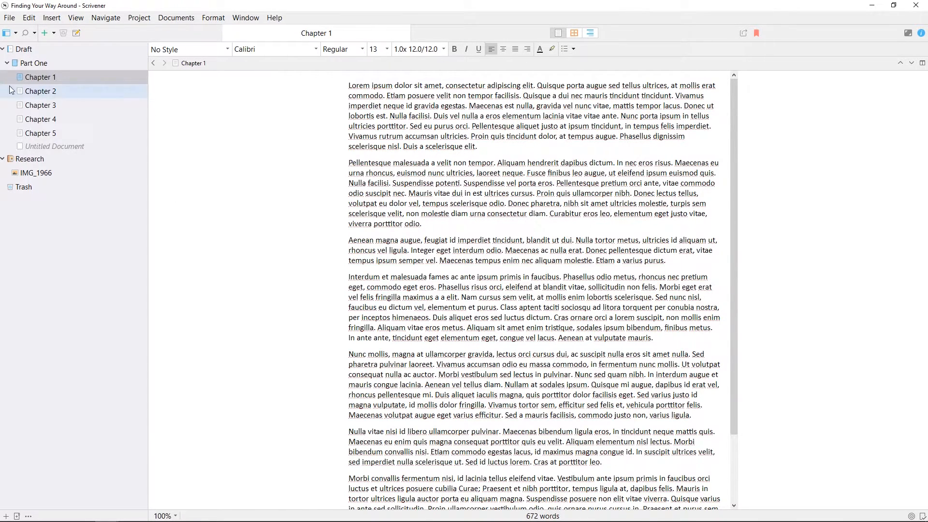
{"action": "left_click", "coordinate": [9, 63]}
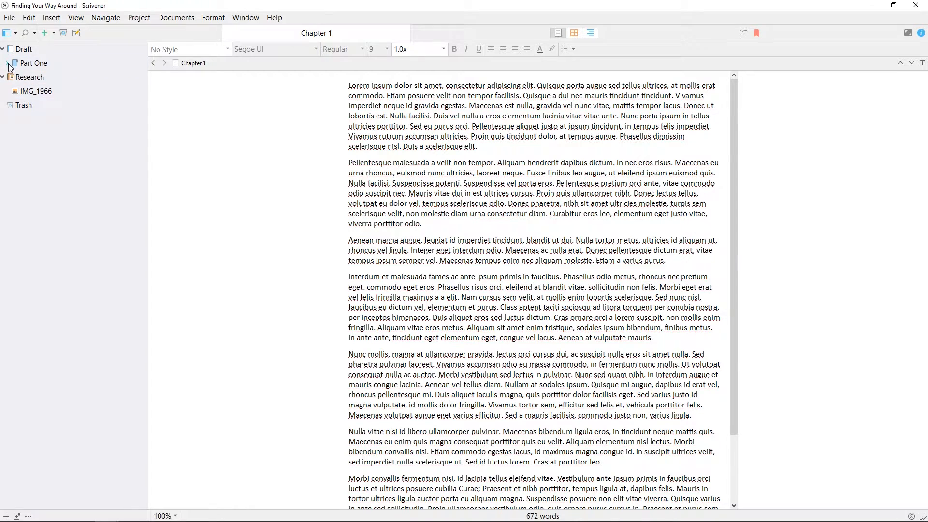
{"action": "right_click", "coordinate": [193, 63]}
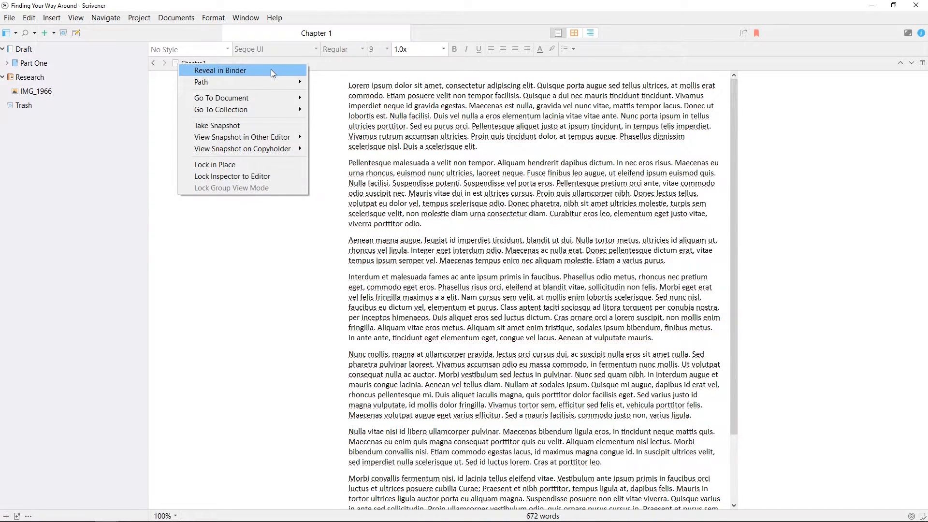
{"action": "left_click", "coordinate": [220, 71]}
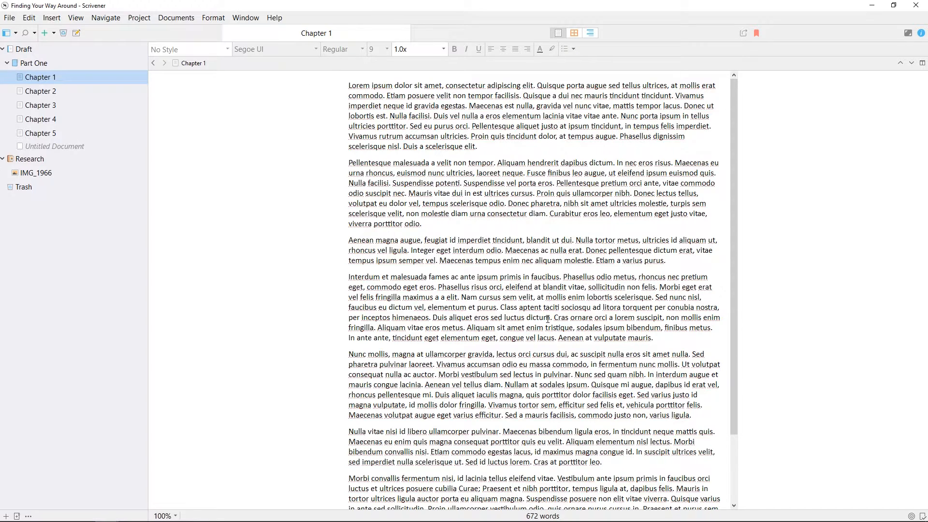
{"action": "mouse_move", "coordinate": [541, 517]}
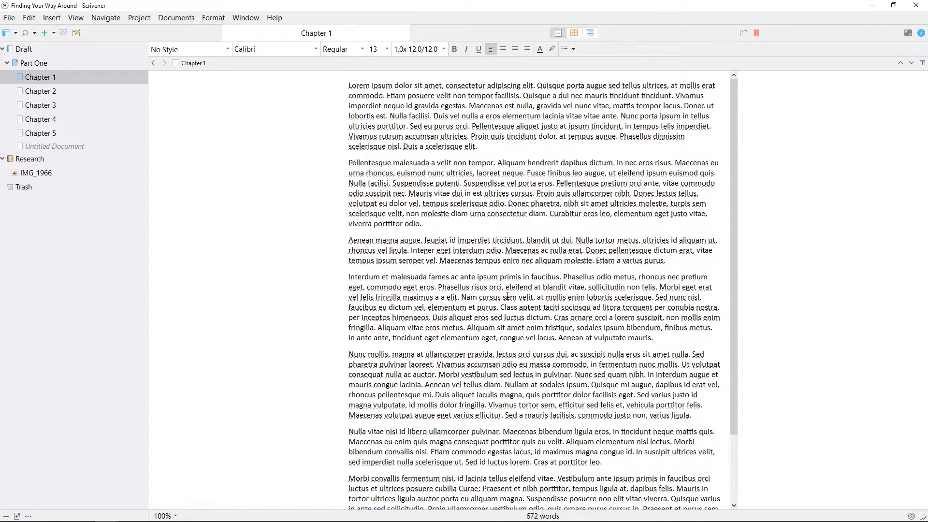
{"action": "mouse_move", "coordinate": [175, 517]}
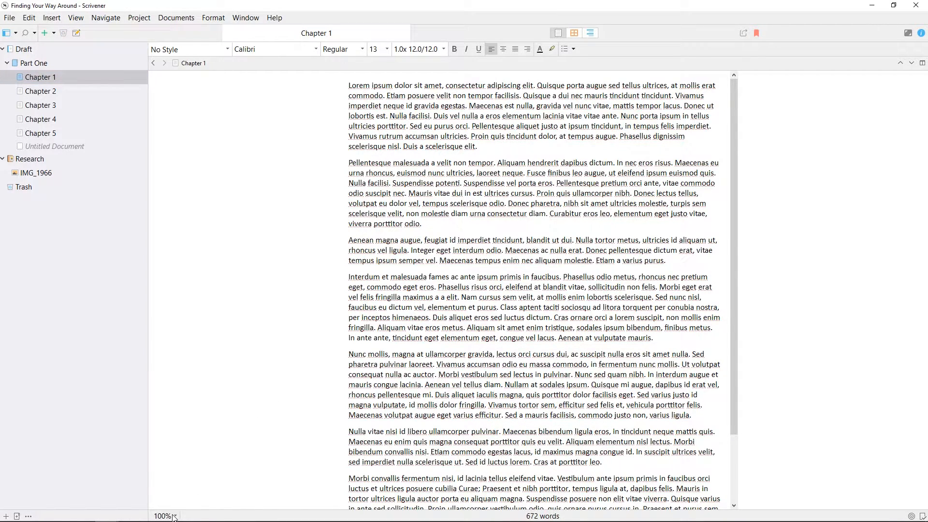
{"action": "left_click", "coordinate": [166, 516]}
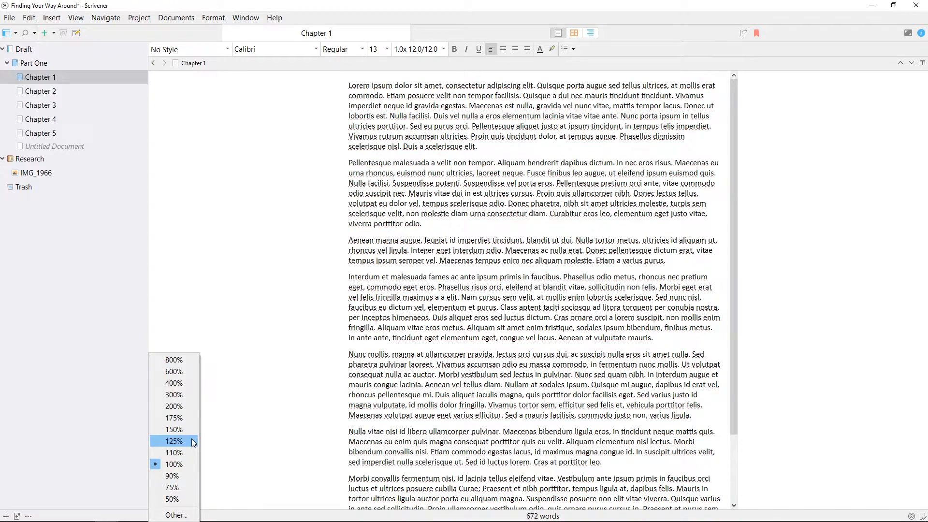
{"action": "left_click", "coordinate": [173, 429]}
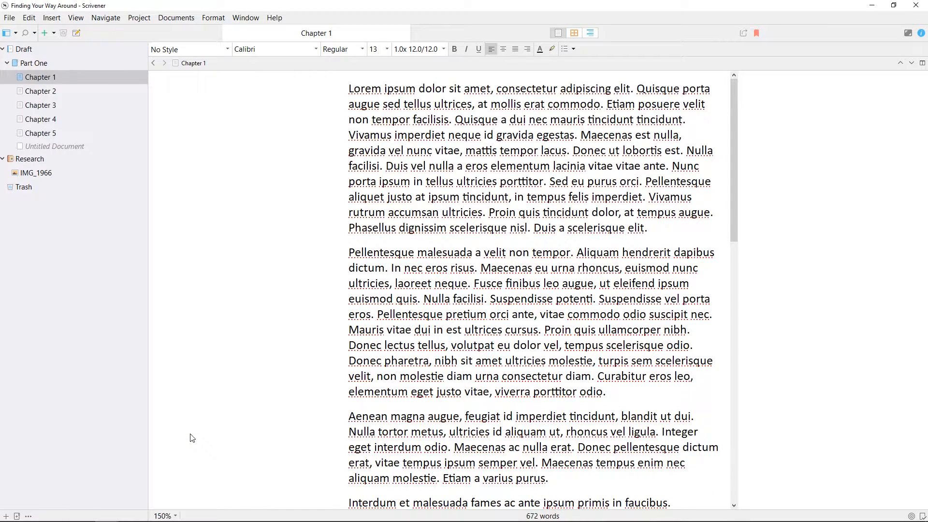
{"action": "left_click", "coordinate": [166, 516]}
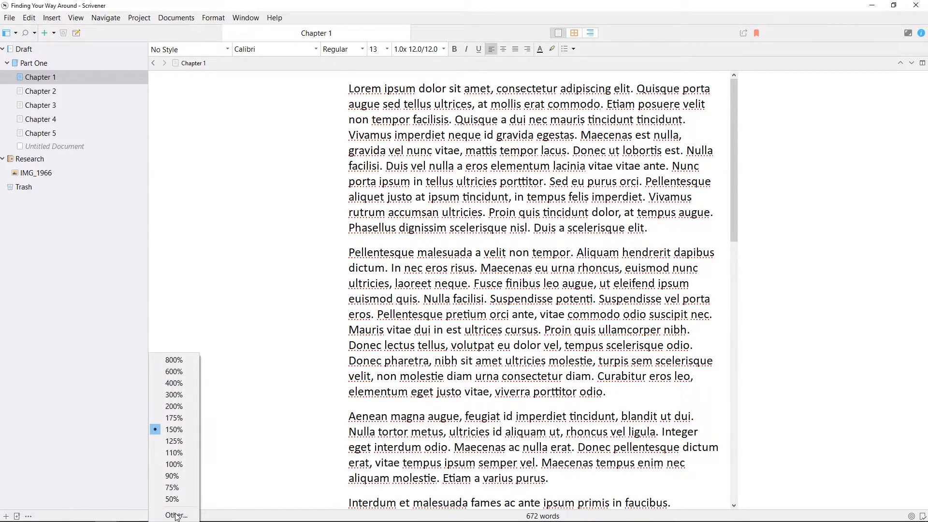
{"action": "left_click", "coordinate": [173, 441]}
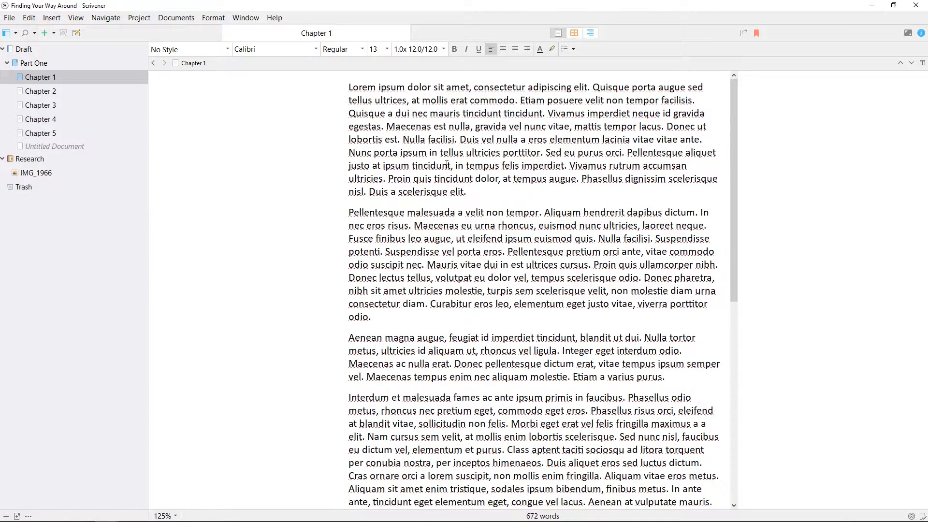
Select Chapter 1's opening paragraph and apply a paragraph style from the Format Bar.
{"action": "left_click_drag", "start_coordinate": [348, 87], "coordinate": [466, 192]}
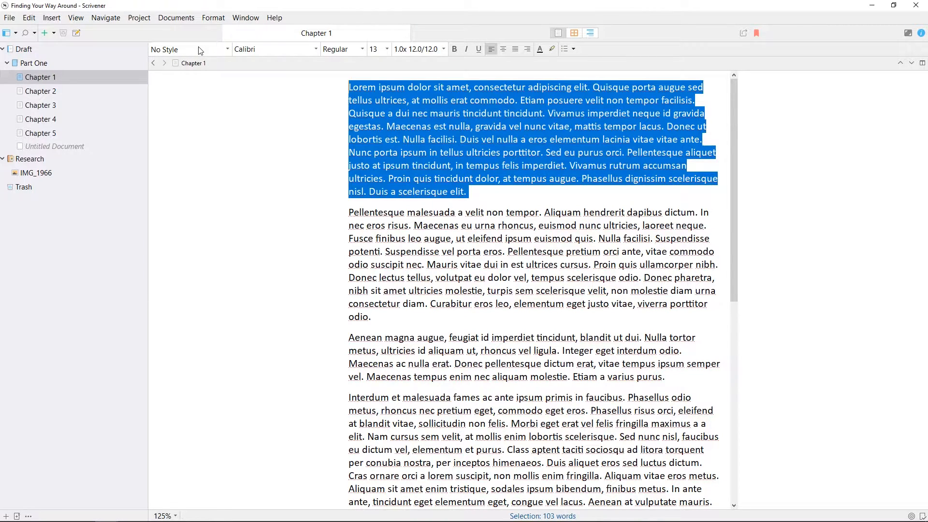
{"action": "left_click", "coordinate": [189, 49]}
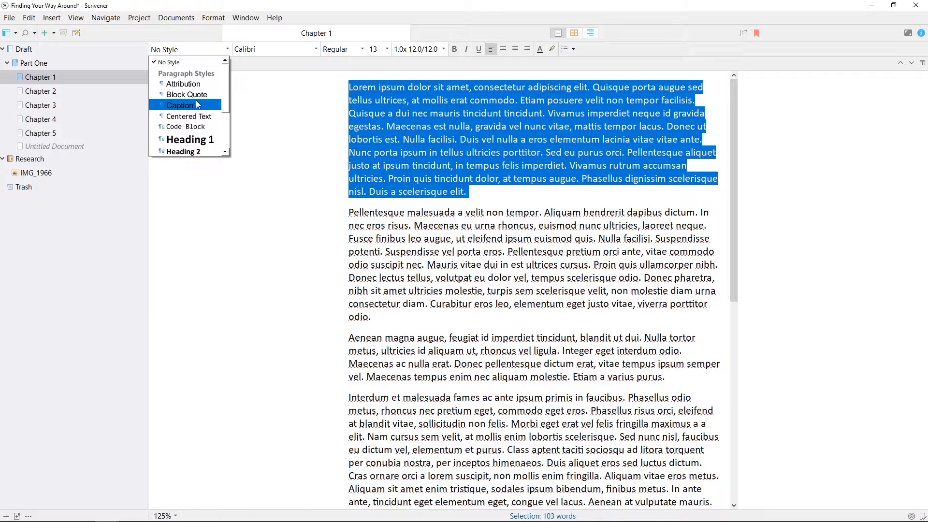
{"action": "left_click", "coordinate": [186, 94]}
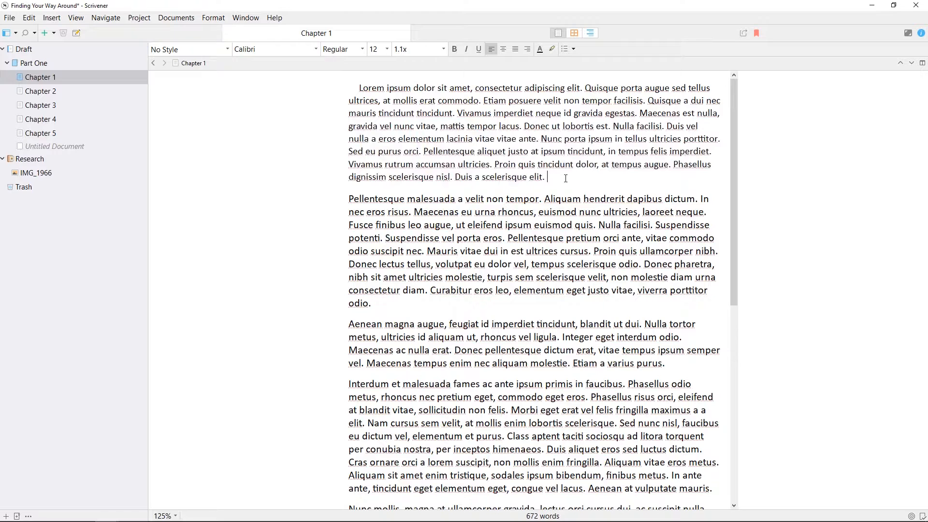
{"action": "key", "text": "Ctrl+Shift+R"}
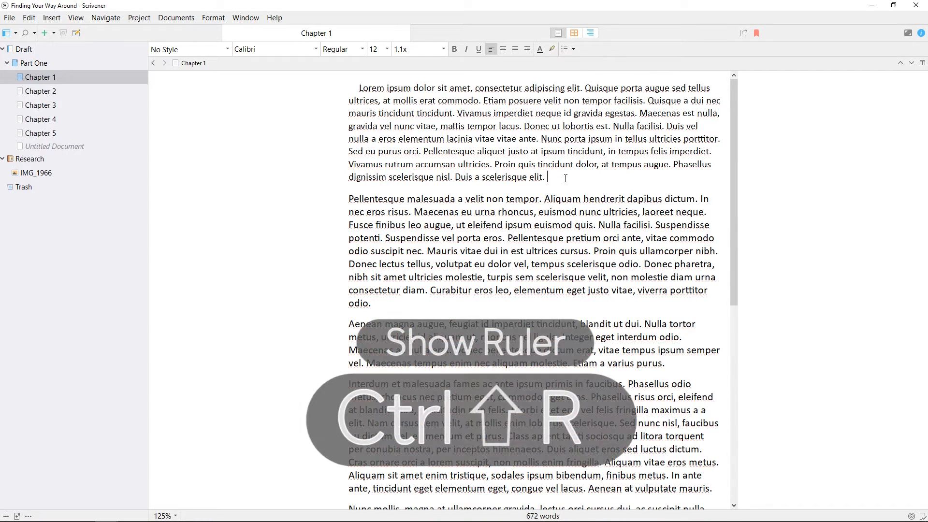
{"action": "key", "text": "Ctrl+Shift+R"}
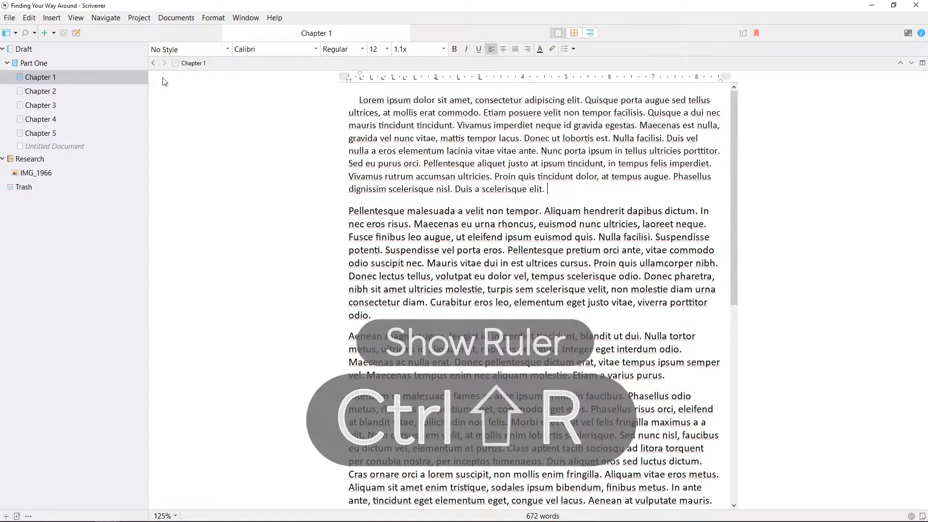
{"action": "left_click", "coordinate": [76, 18]}
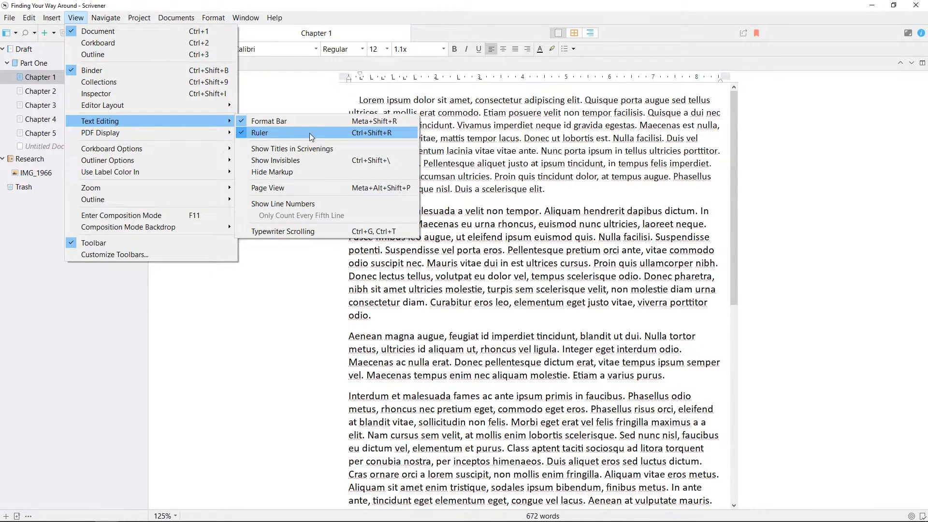
{"action": "left_click", "coordinate": [259, 133]}
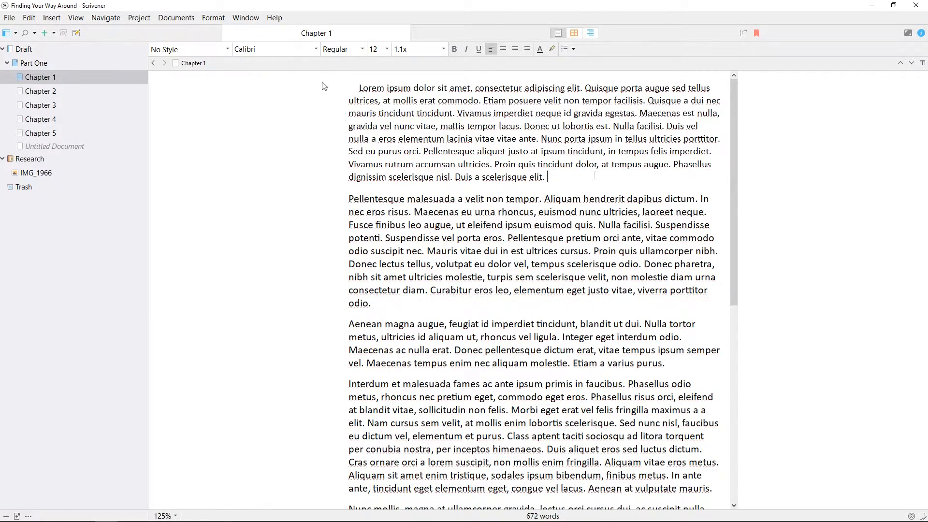
{"action": "left_click_drag", "start_coordinate": [359, 88], "coordinate": [546, 177]}
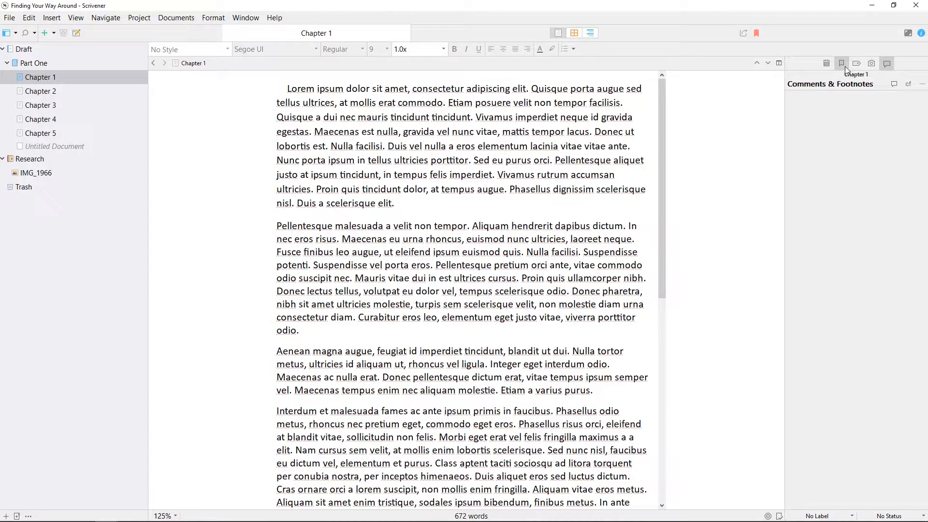
{"action": "left_click", "coordinate": [871, 63]}
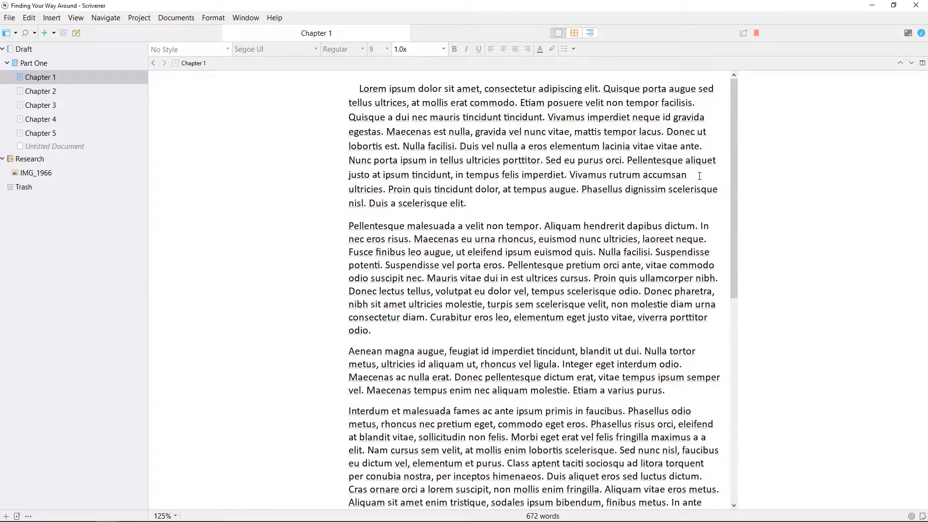
{"action": "mouse_move", "coordinate": [826, 170]}
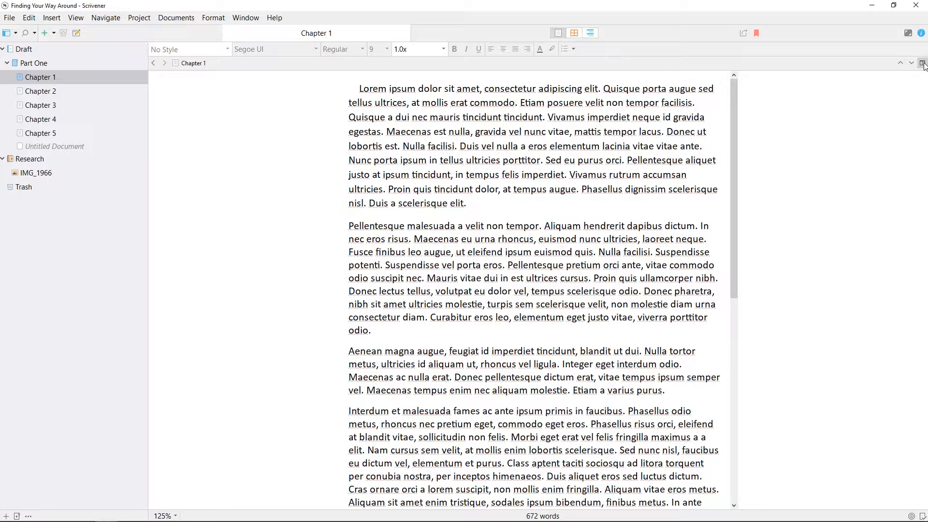
{"action": "mouse_move", "coordinate": [922, 63]}
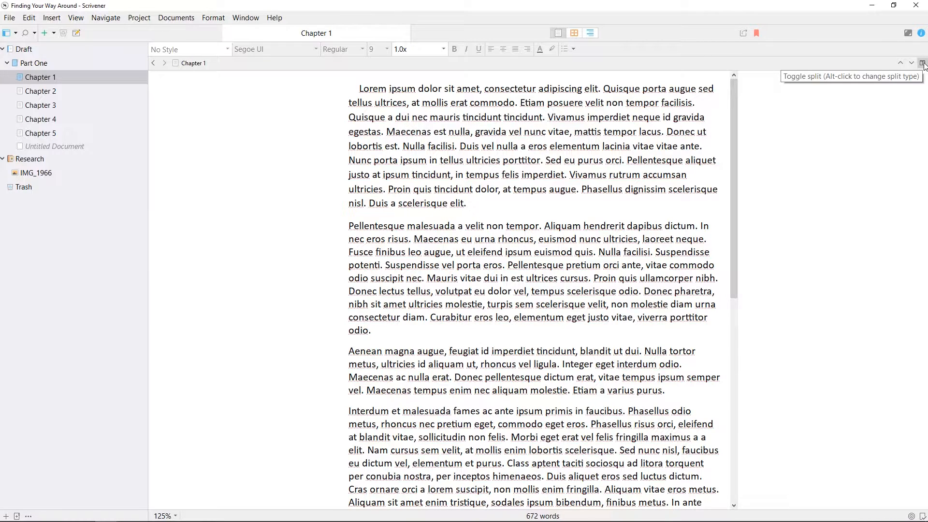
Split the editor, check View > Editor Layout, and load Chapter 2 into the second pane.
{"action": "left_click", "coordinate": [922, 62]}
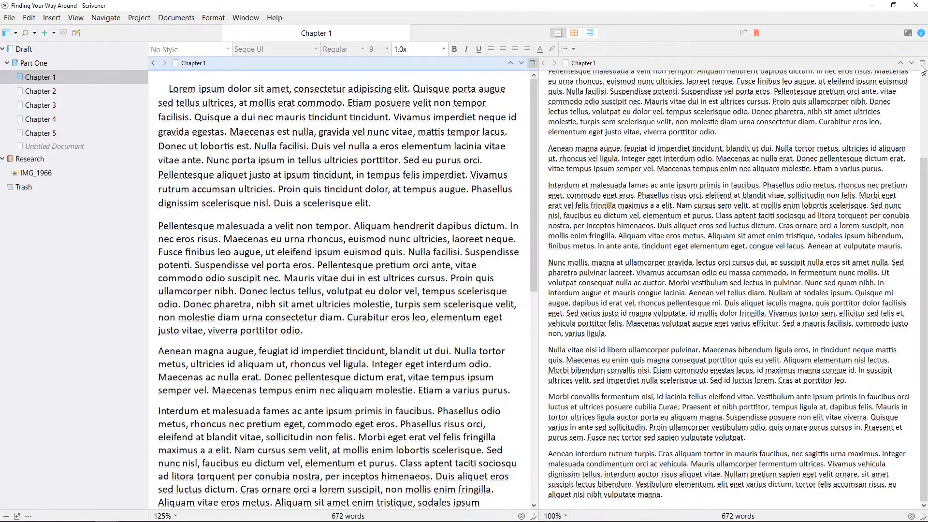
{"action": "left_click", "coordinate": [76, 18]}
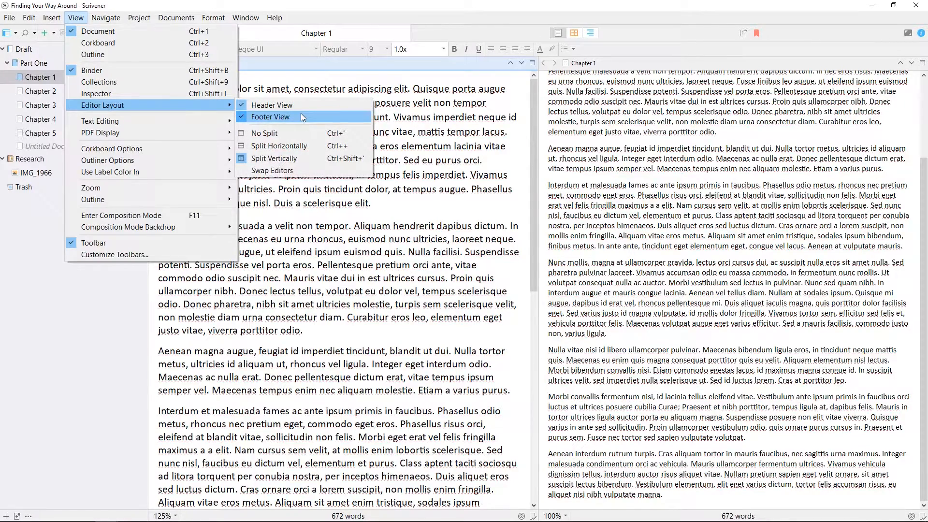
{"action": "left_click", "coordinate": [270, 117]}
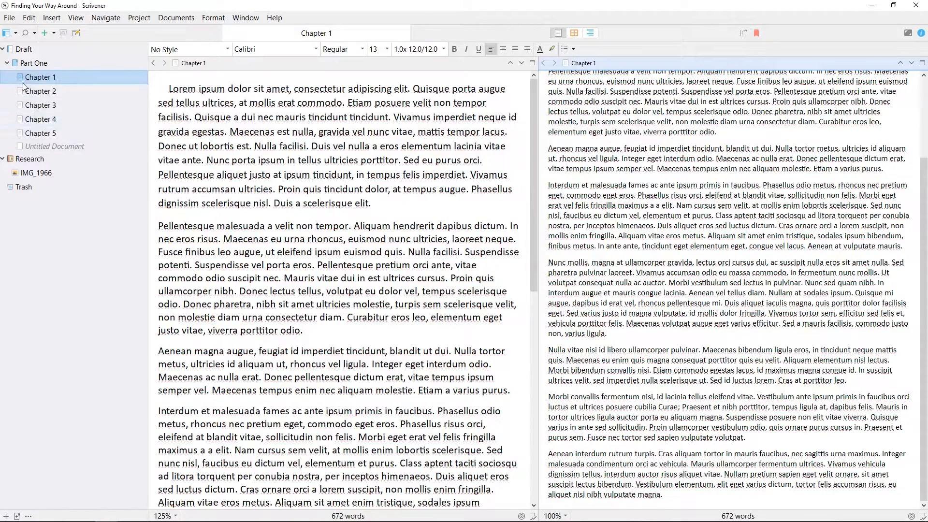
{"action": "left_click", "coordinate": [40, 91]}
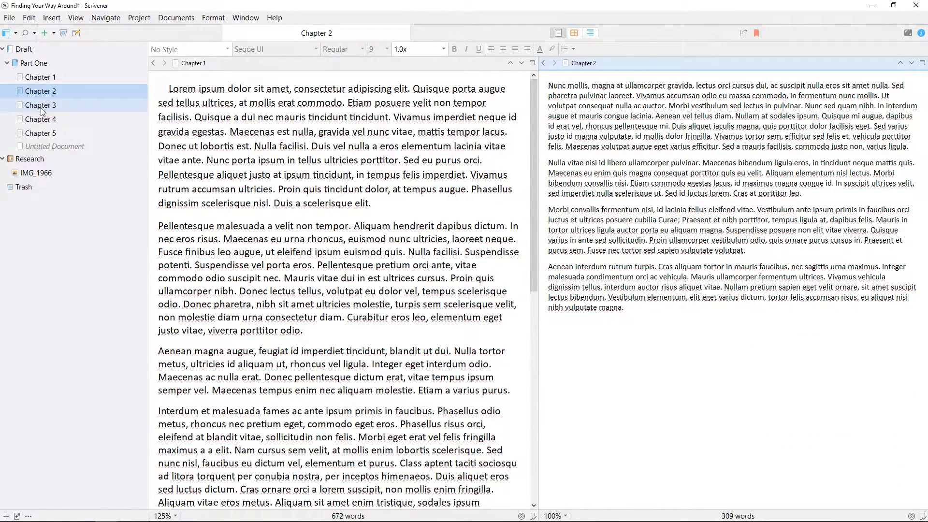
{"action": "left_click", "coordinate": [41, 119]}
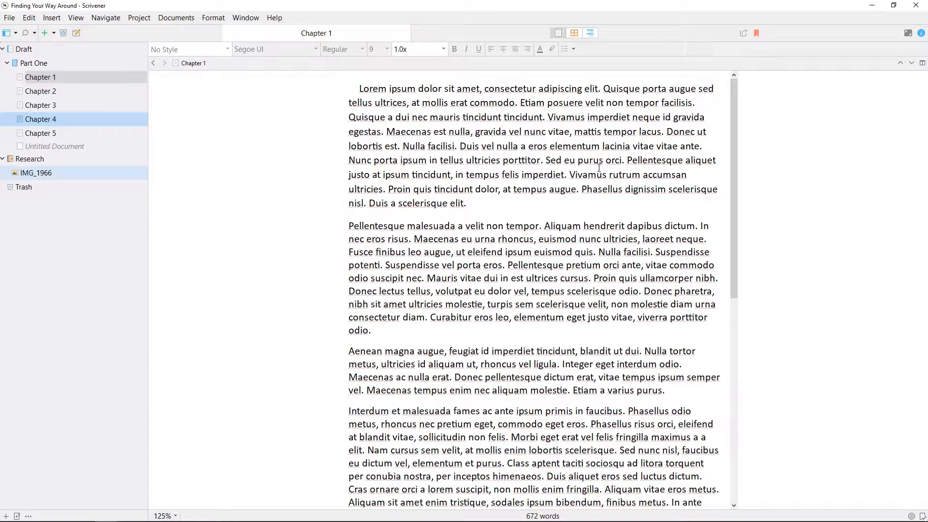
{"action": "mouse_move", "coordinate": [907, 33]}
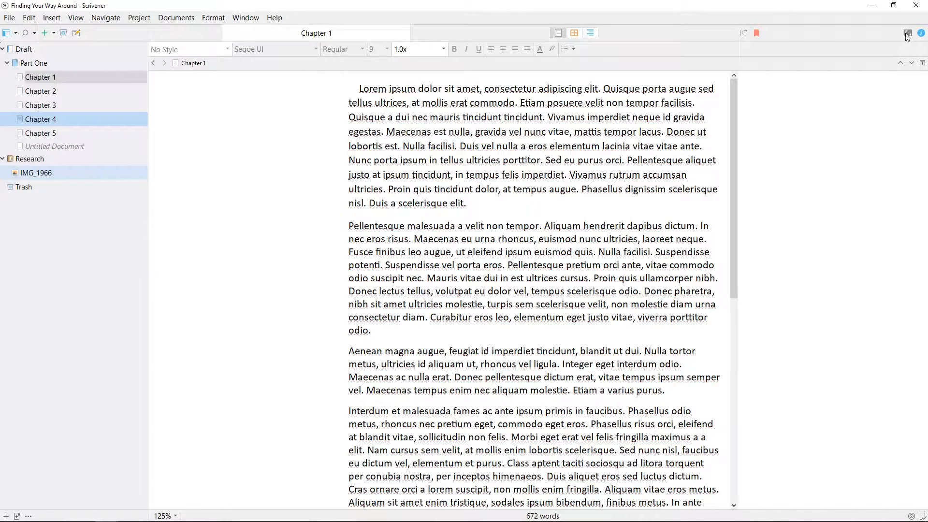
{"action": "mouse_move", "coordinate": [907, 34]}
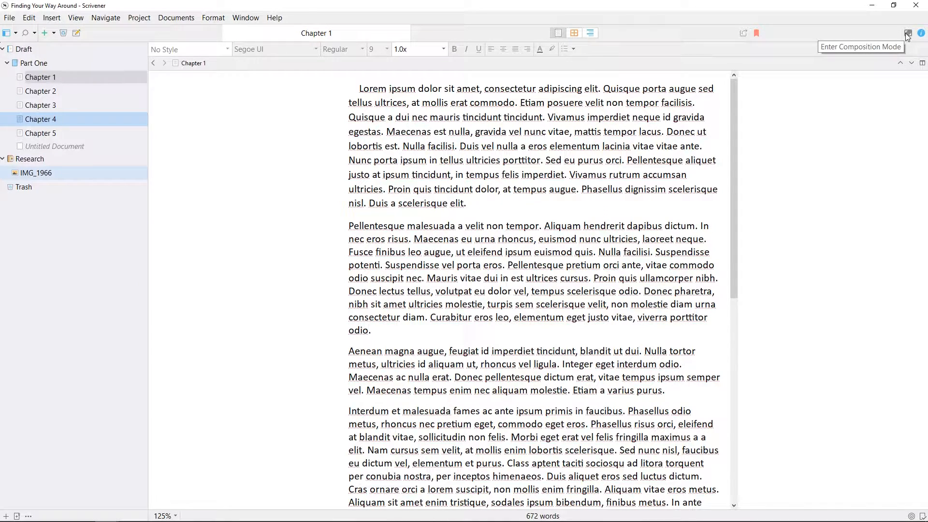
Enter full-screen composition mode for Chapter 1 and lower the Background Fade slider.
{"action": "left_click", "coordinate": [908, 33]}
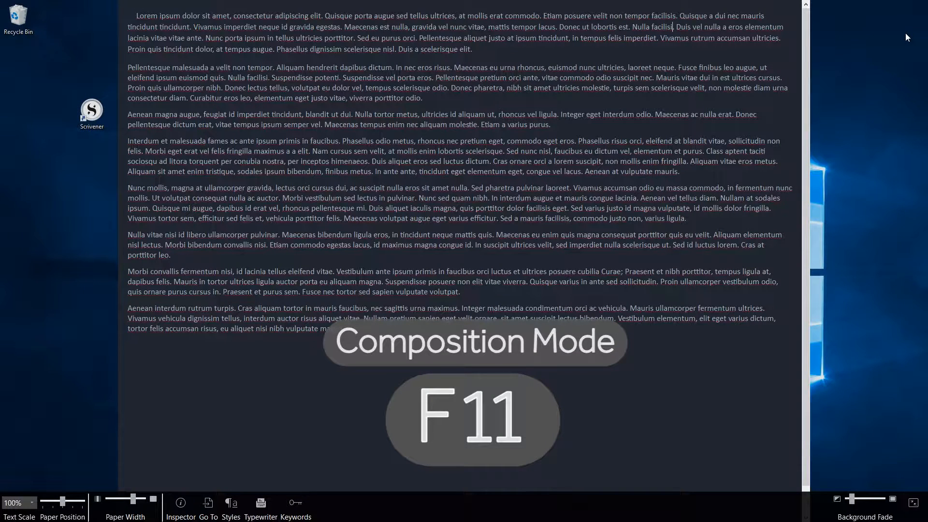
{"action": "key", "text": "F11"}
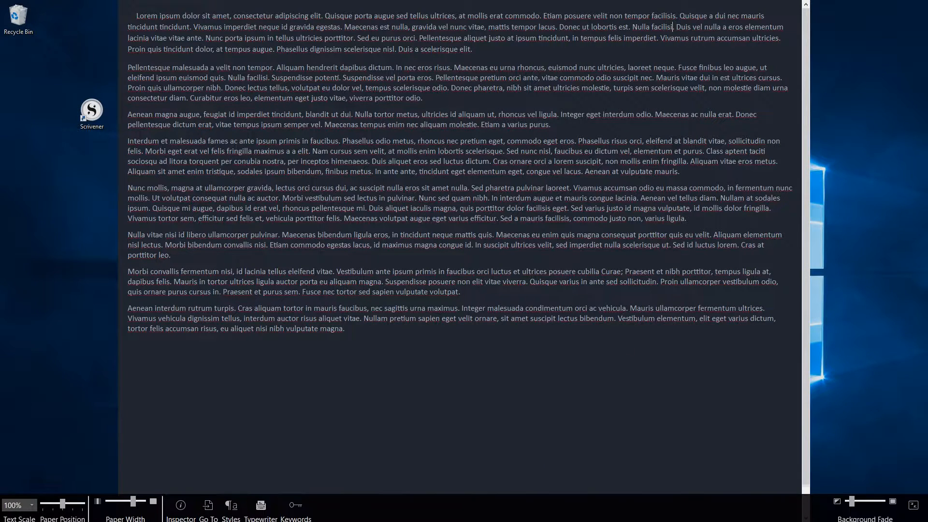
{"action": "left_click_drag", "start_coordinate": [869, 501], "coordinate": [857, 501]}
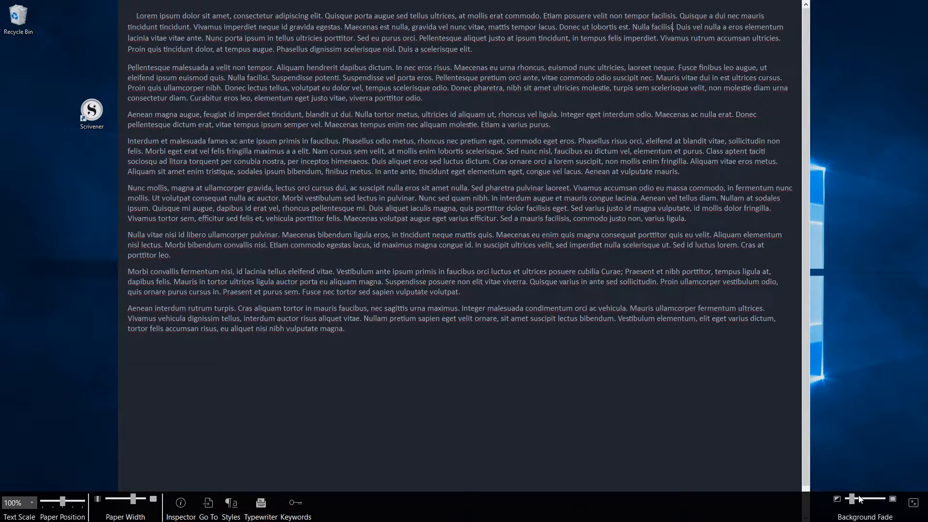